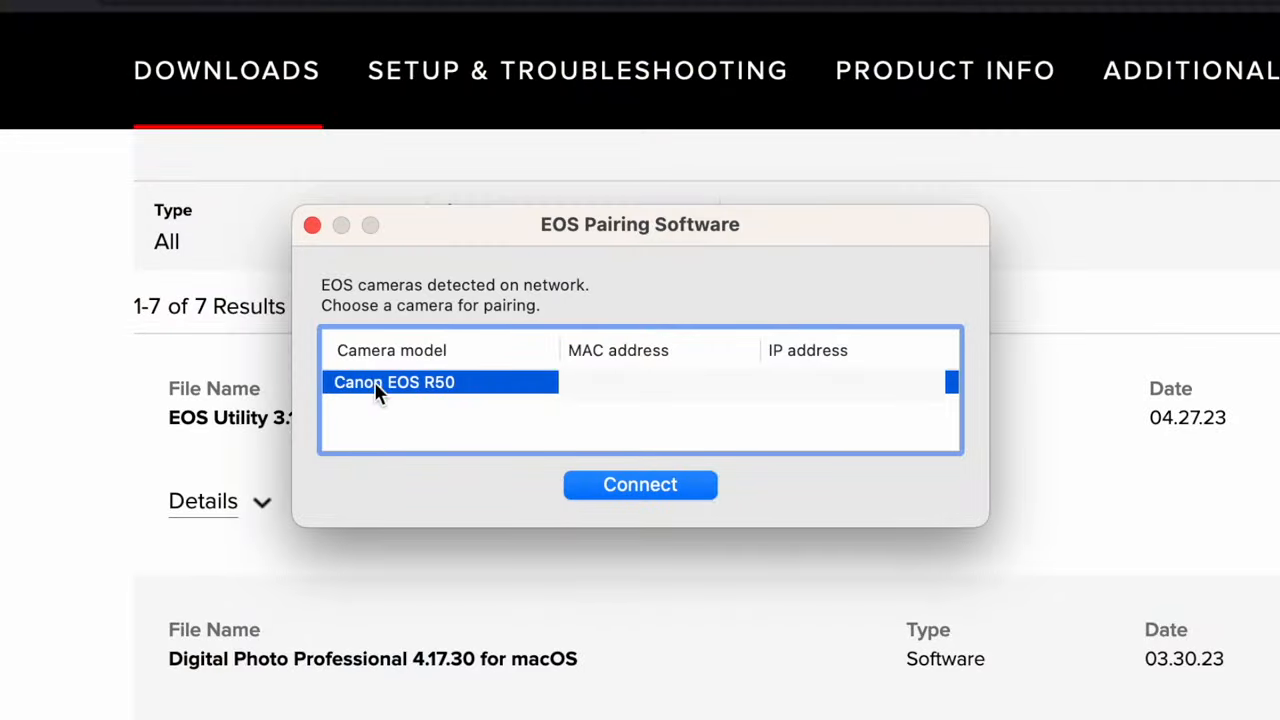
{"action": "mouse_move", "coordinate": [590, 248]}
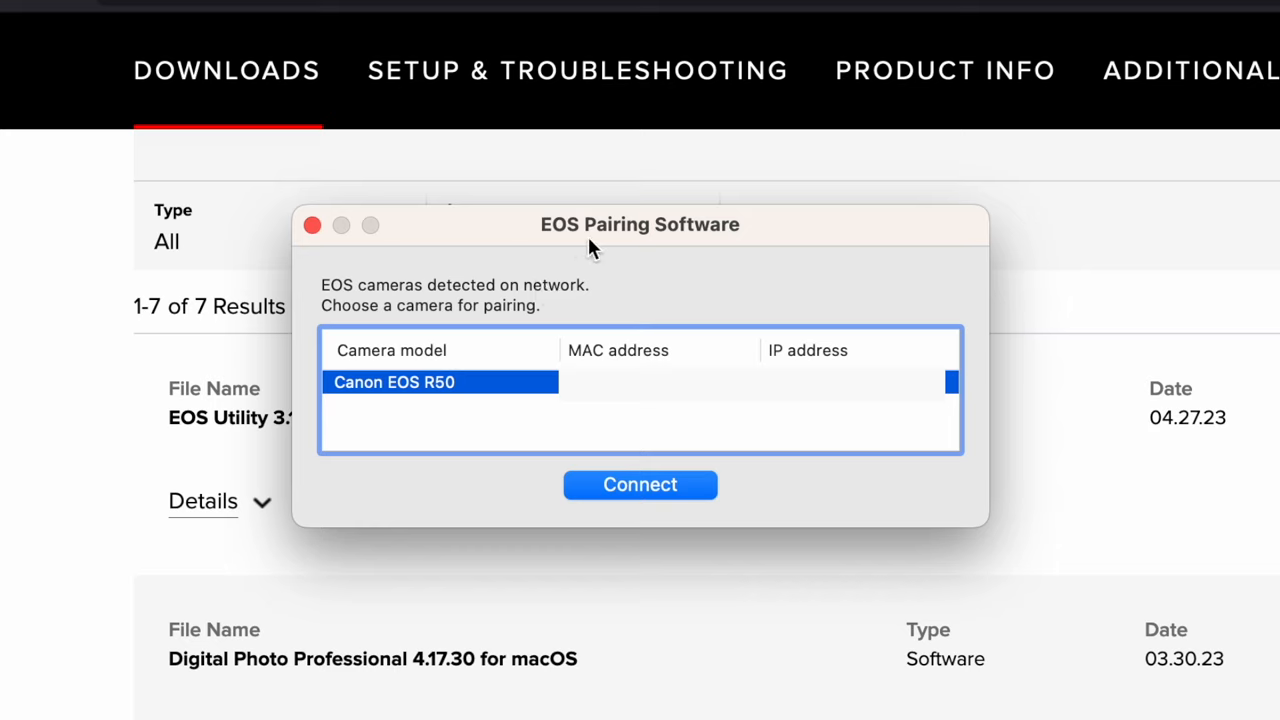
{"action": "mouse_move", "coordinate": [404, 414]}
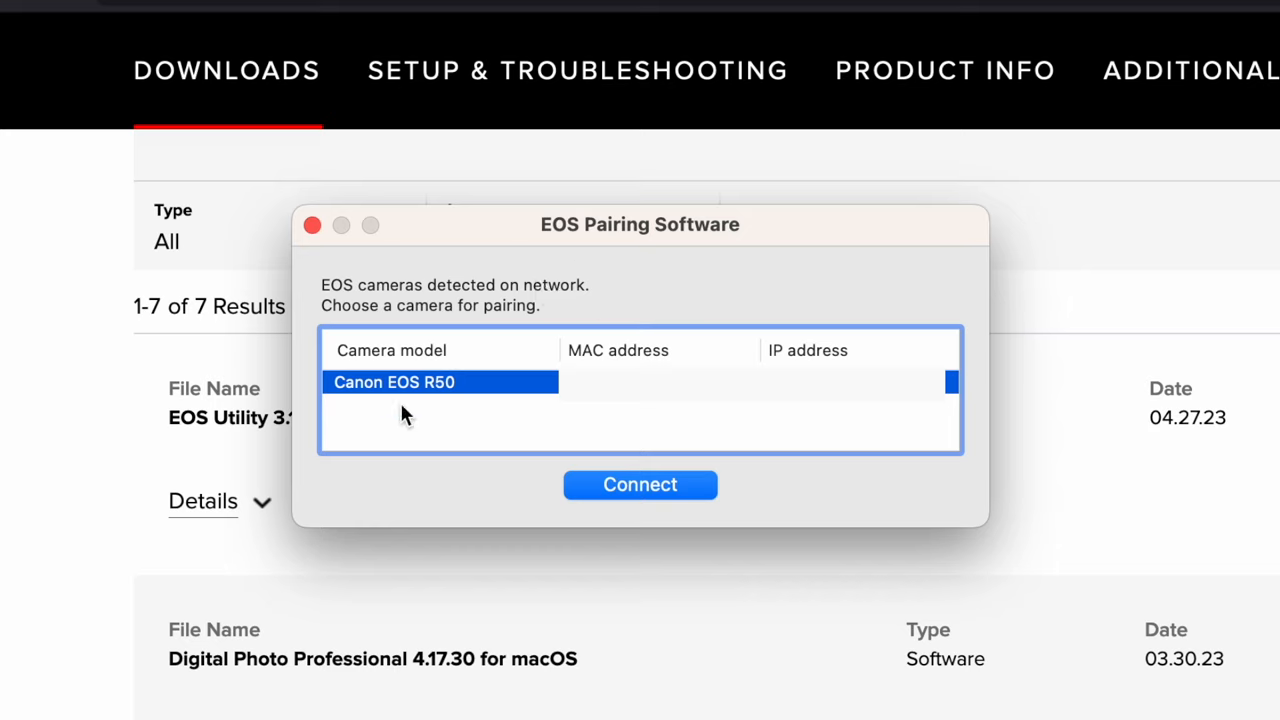
{"action": "mouse_move", "coordinate": [550, 460]}
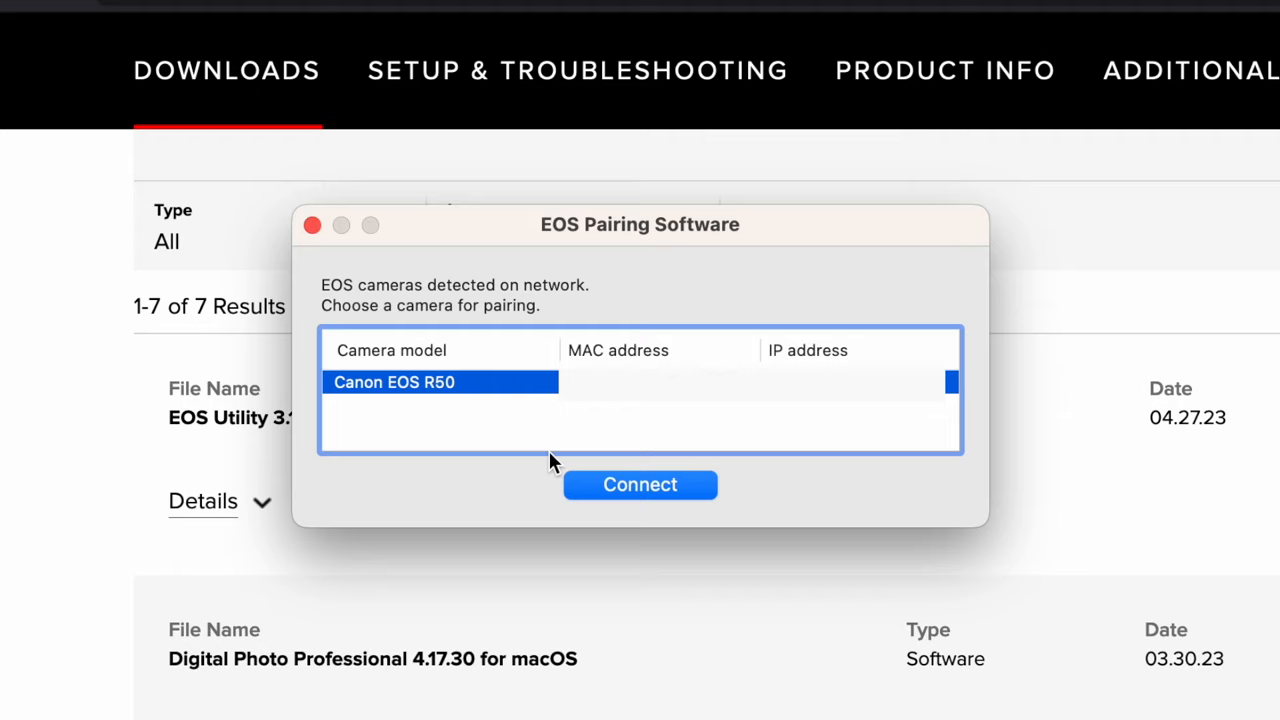
{"action": "mouse_move", "coordinate": [640, 360]}
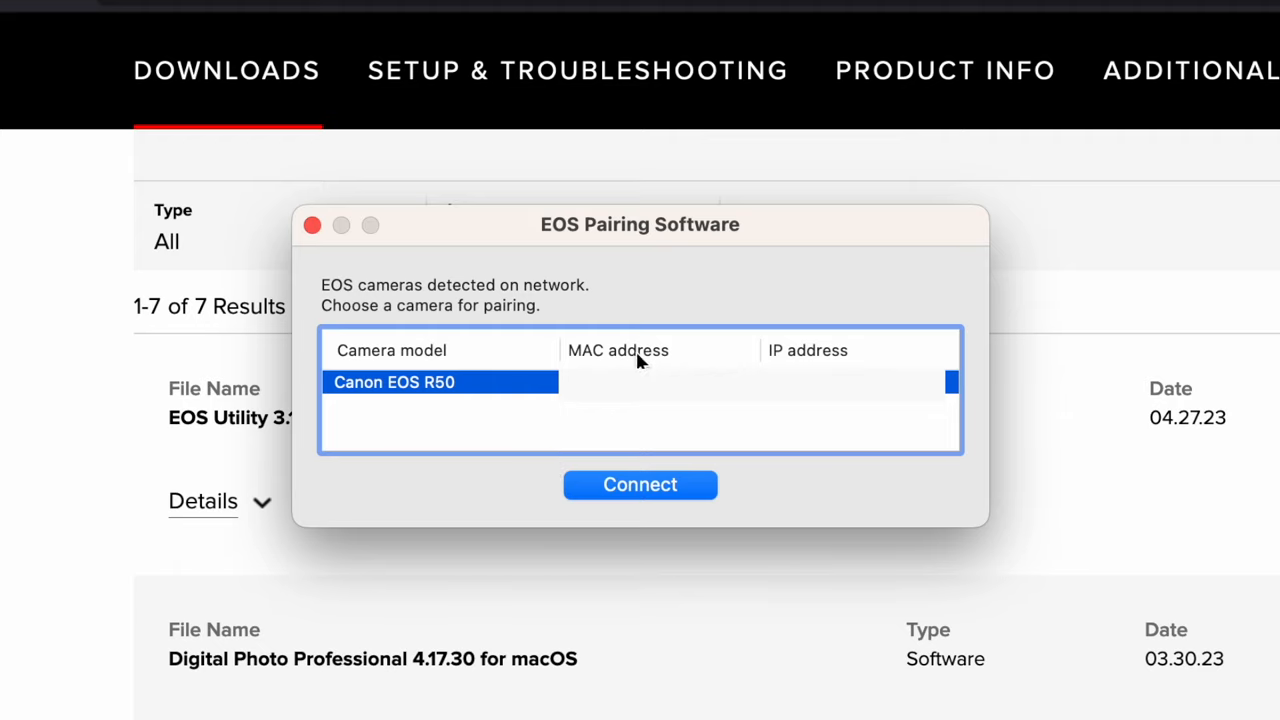
Connect to the detected Canon EOS R50 from the camera list.
{"action": "left_click", "coordinate": [640, 484]}
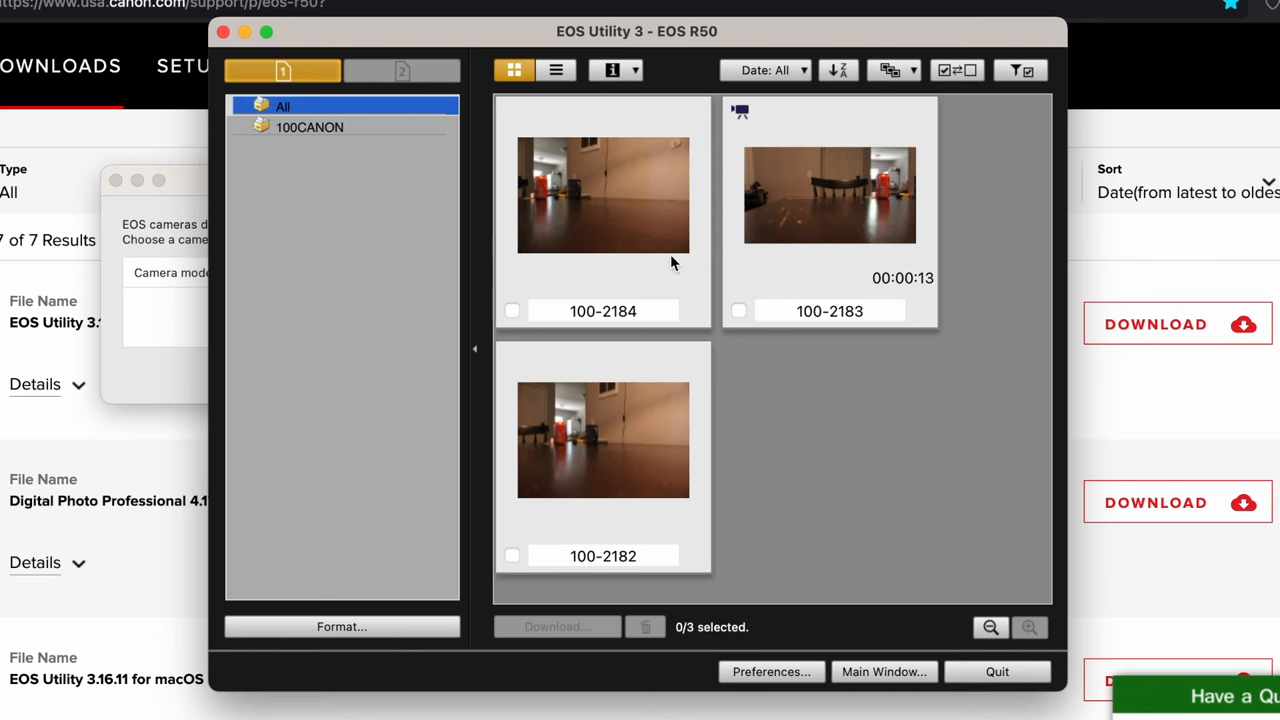
{"action": "mouse_move", "coordinate": [640, 198]}
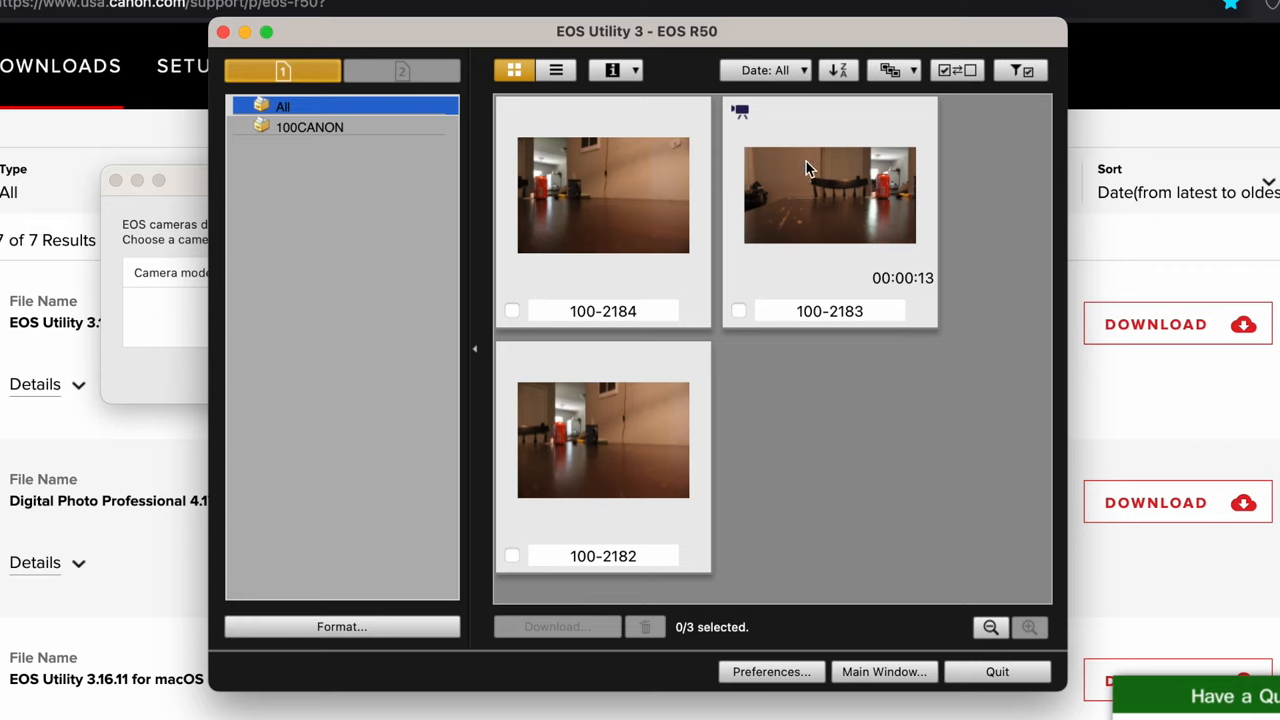
{"action": "mouse_move", "coordinate": [1030, 232]}
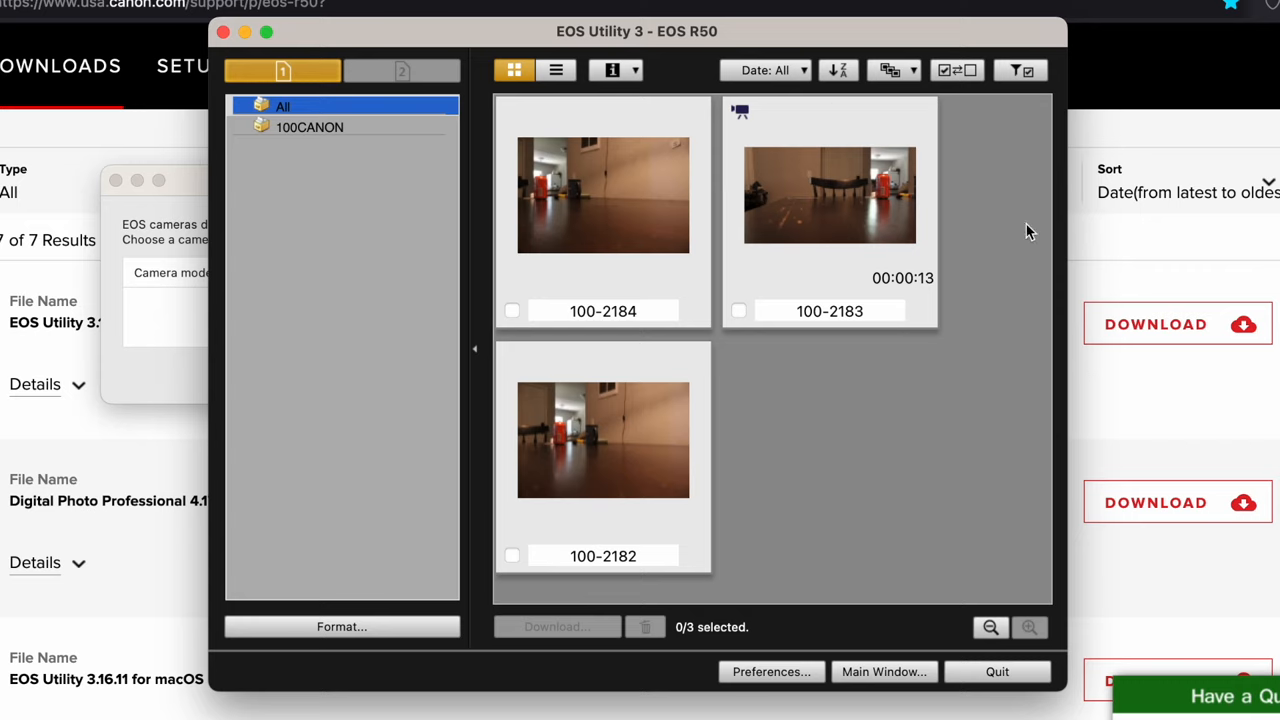
Bring up Preferences showing the Destination Folder settings.
{"action": "left_click", "coordinate": [956, 70]}
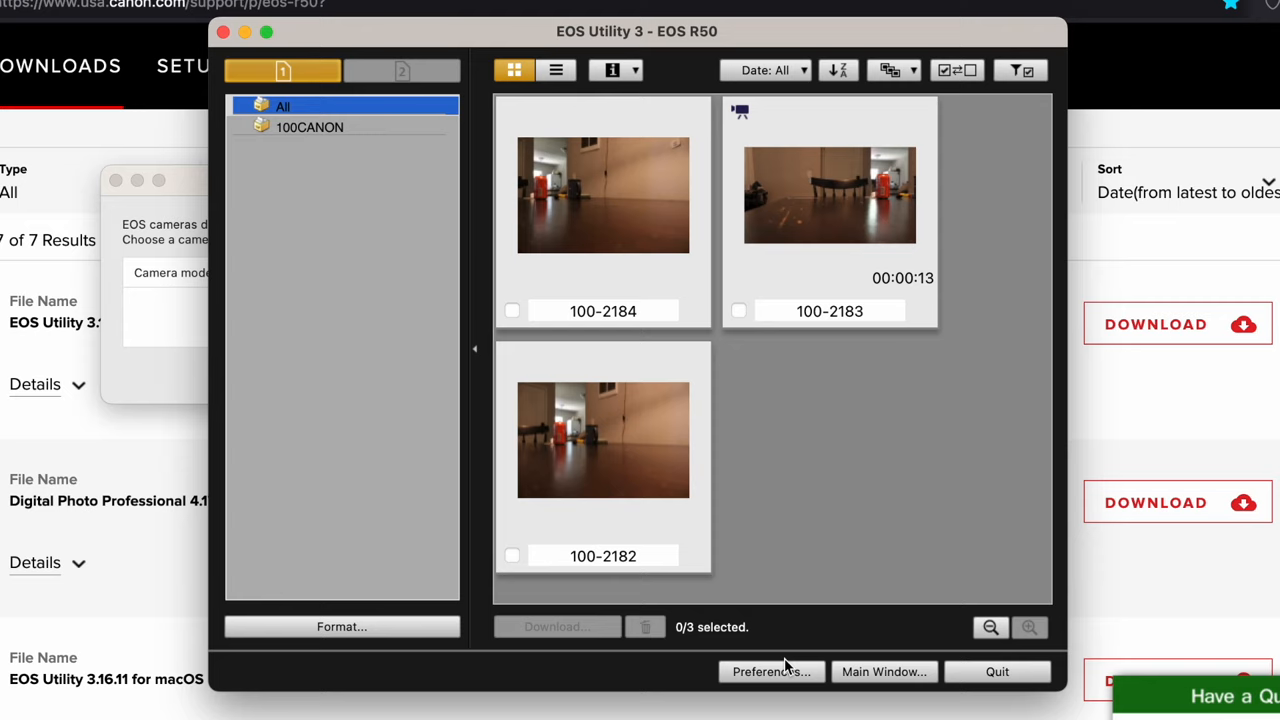
{"action": "mouse_move", "coordinate": [772, 672]}
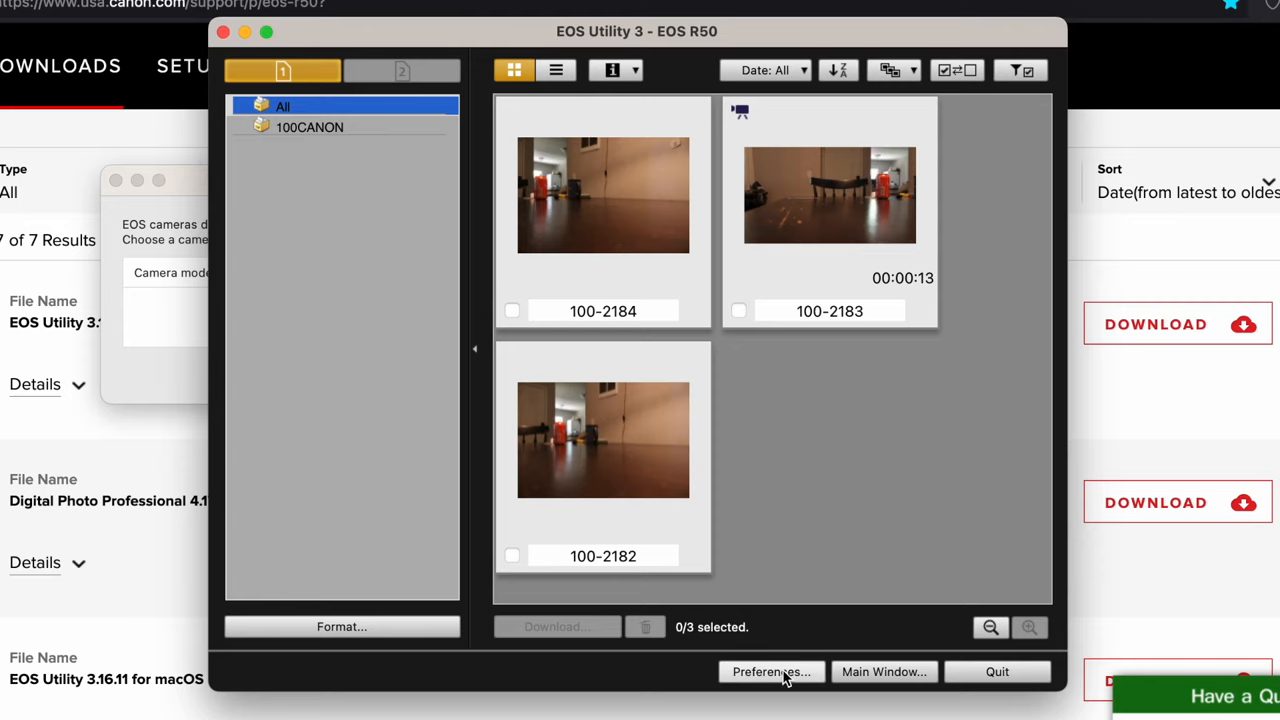
{"action": "mouse_move", "coordinate": [782, 678]}
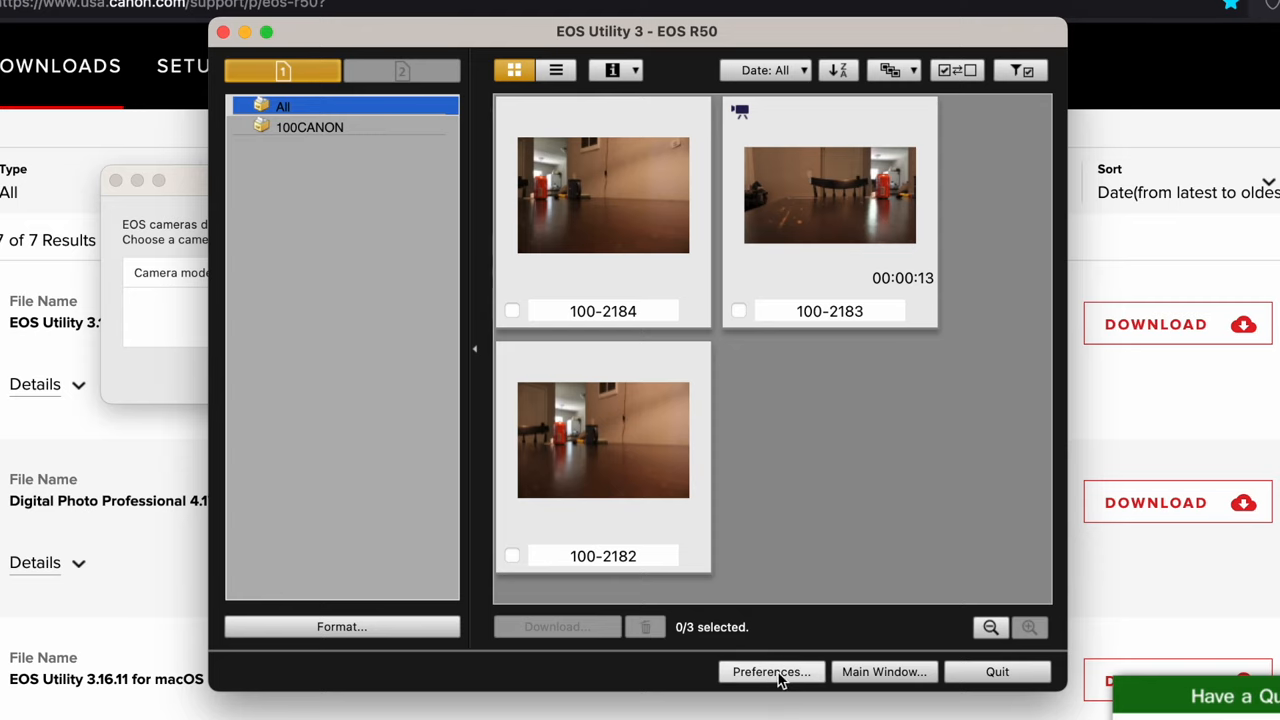
{"action": "left_click", "coordinate": [772, 672]}
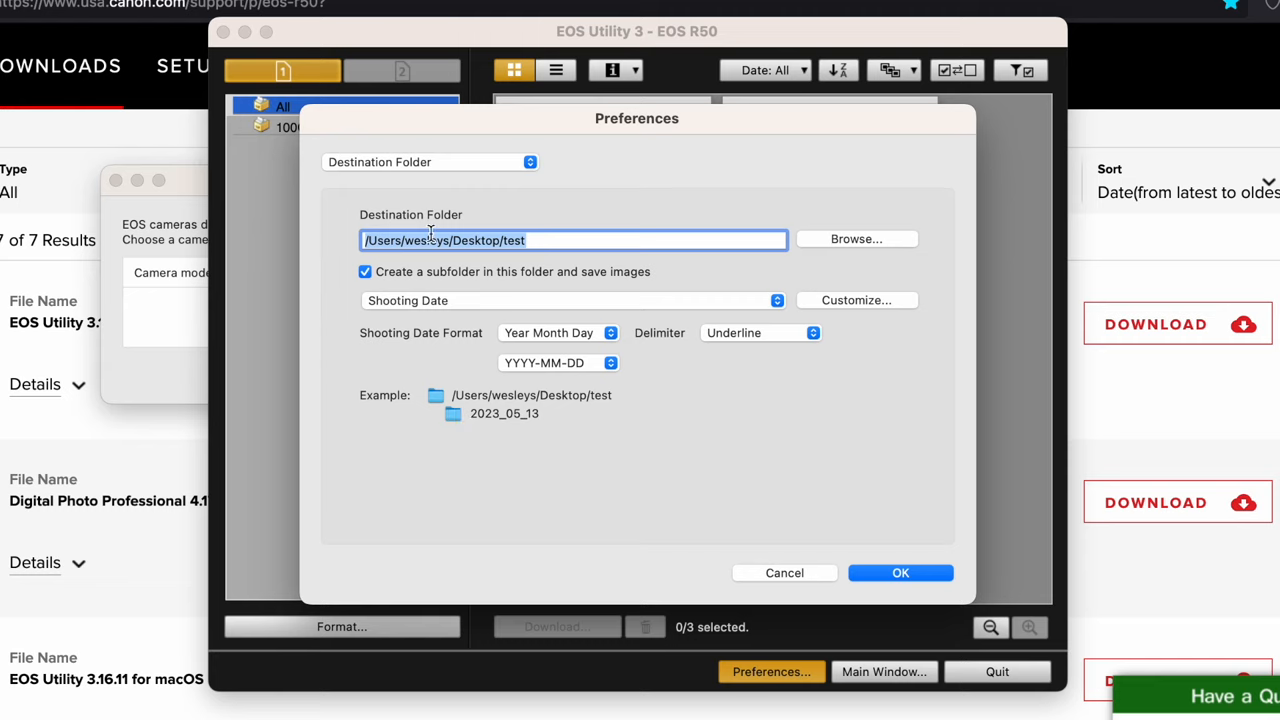
{"action": "mouse_move", "coordinate": [856, 322]}
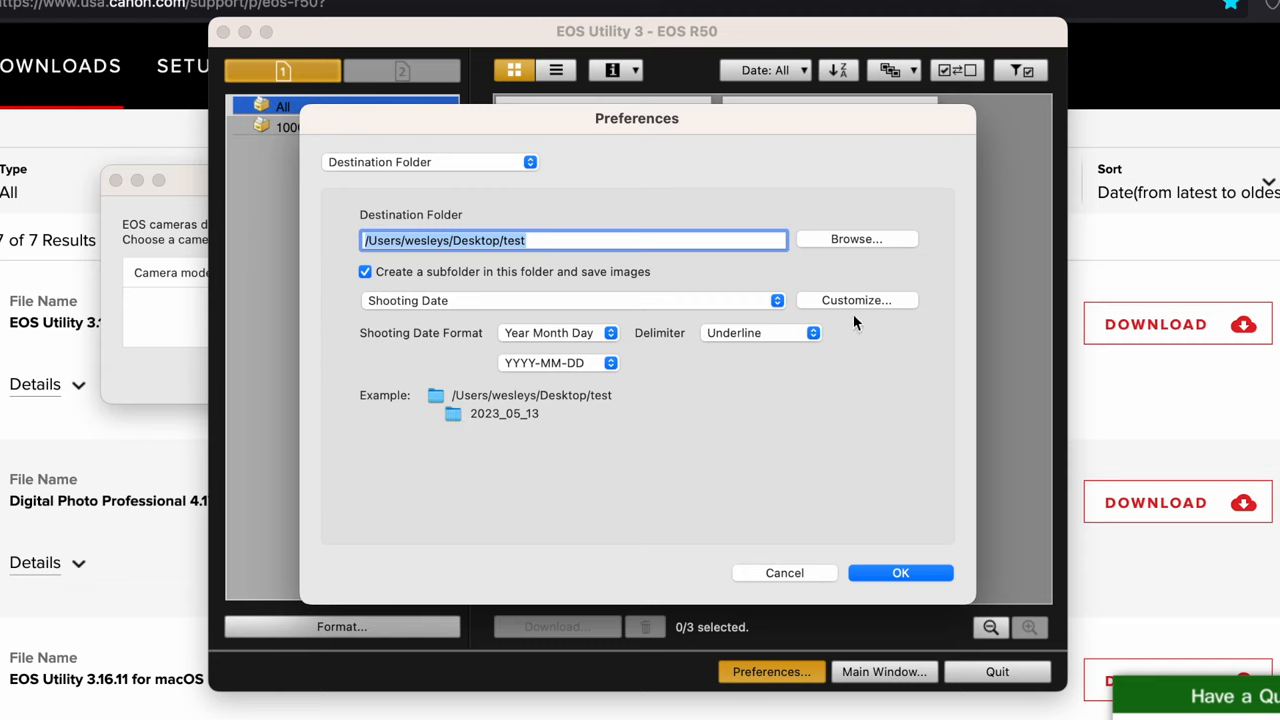
{"action": "mouse_move", "coordinate": [848, 268]}
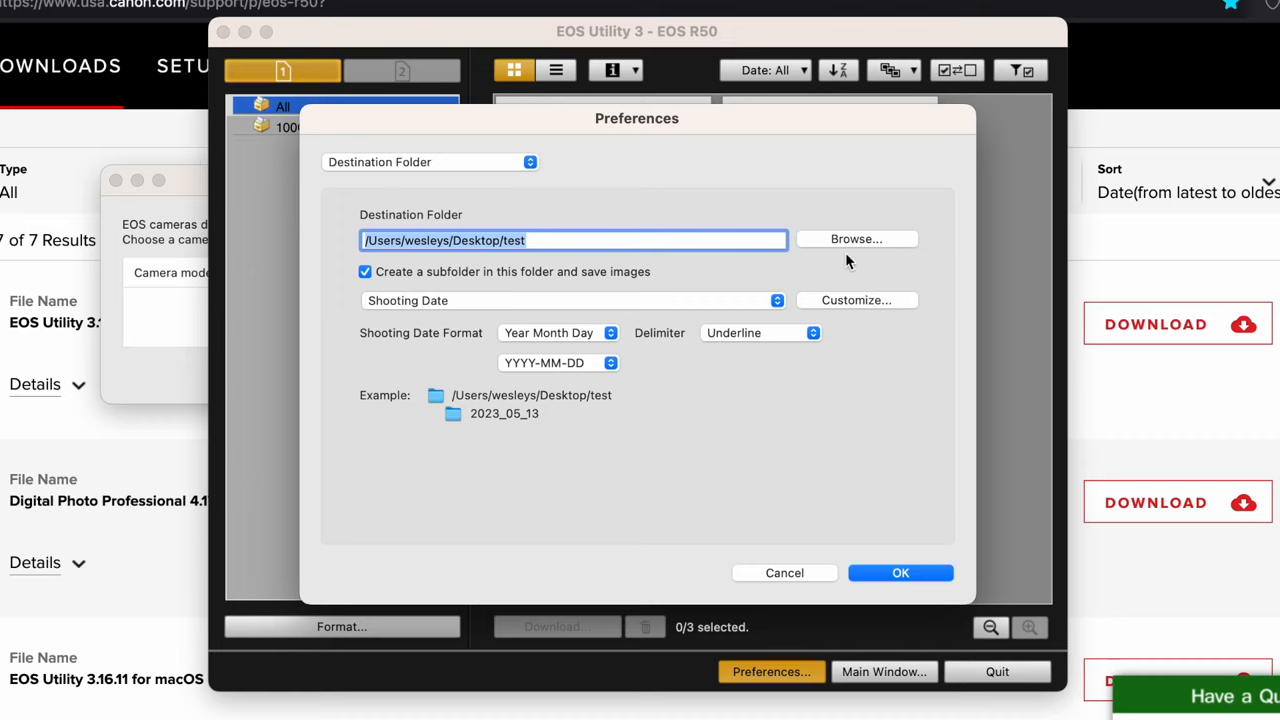
{"action": "mouse_move", "coordinate": [850, 256]}
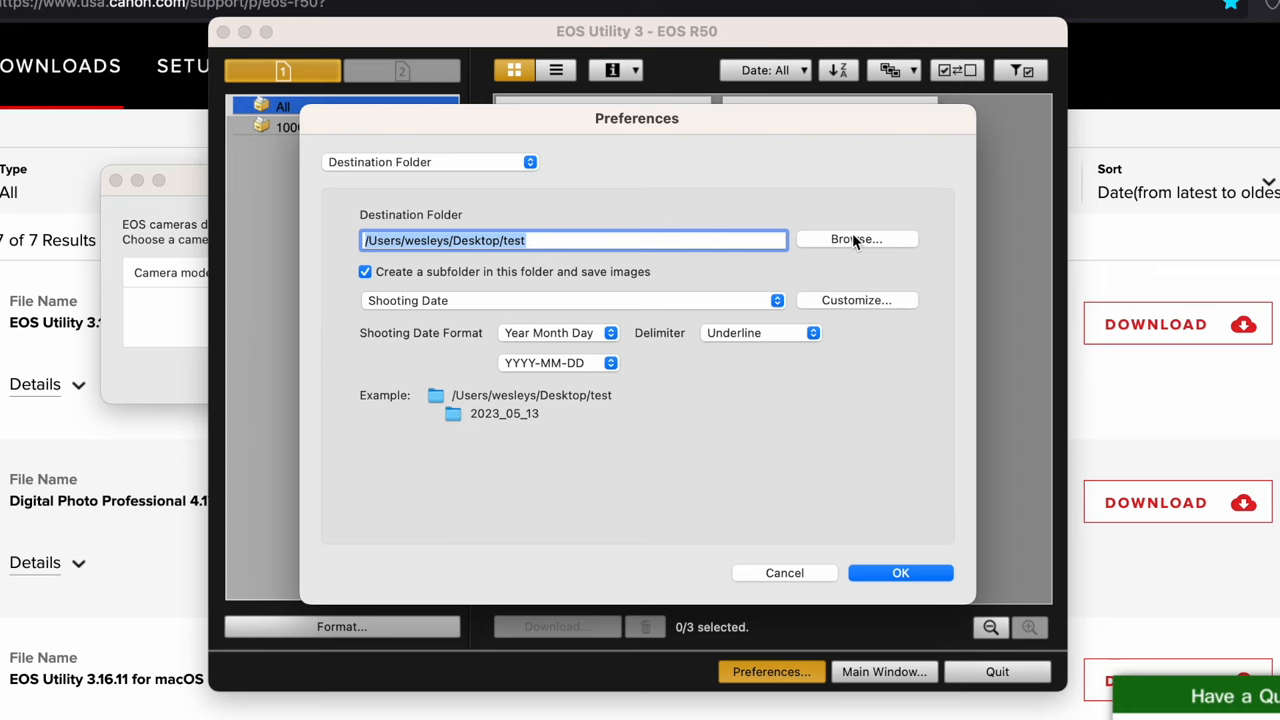
Browse for a different destination folder from Preferences.
{"action": "left_click", "coordinate": [856, 240]}
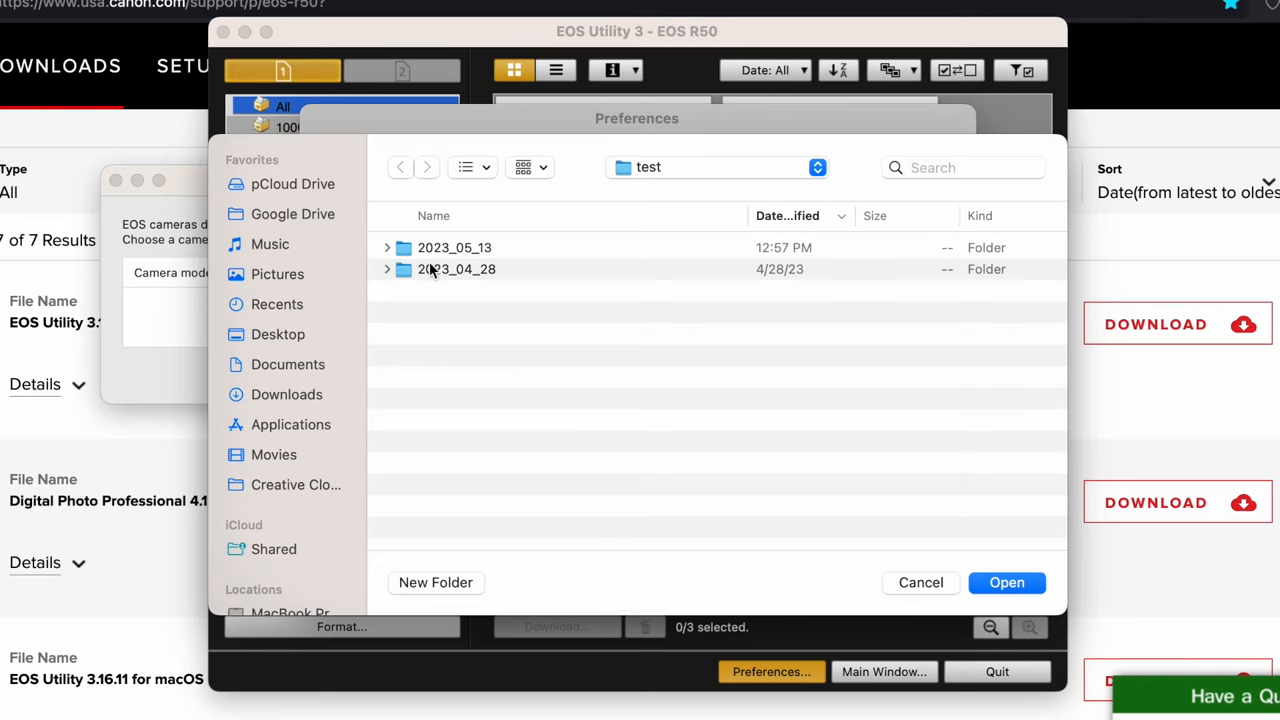
Create a new folder named 'test folder' inside test.
{"action": "left_click", "coordinate": [454, 248]}
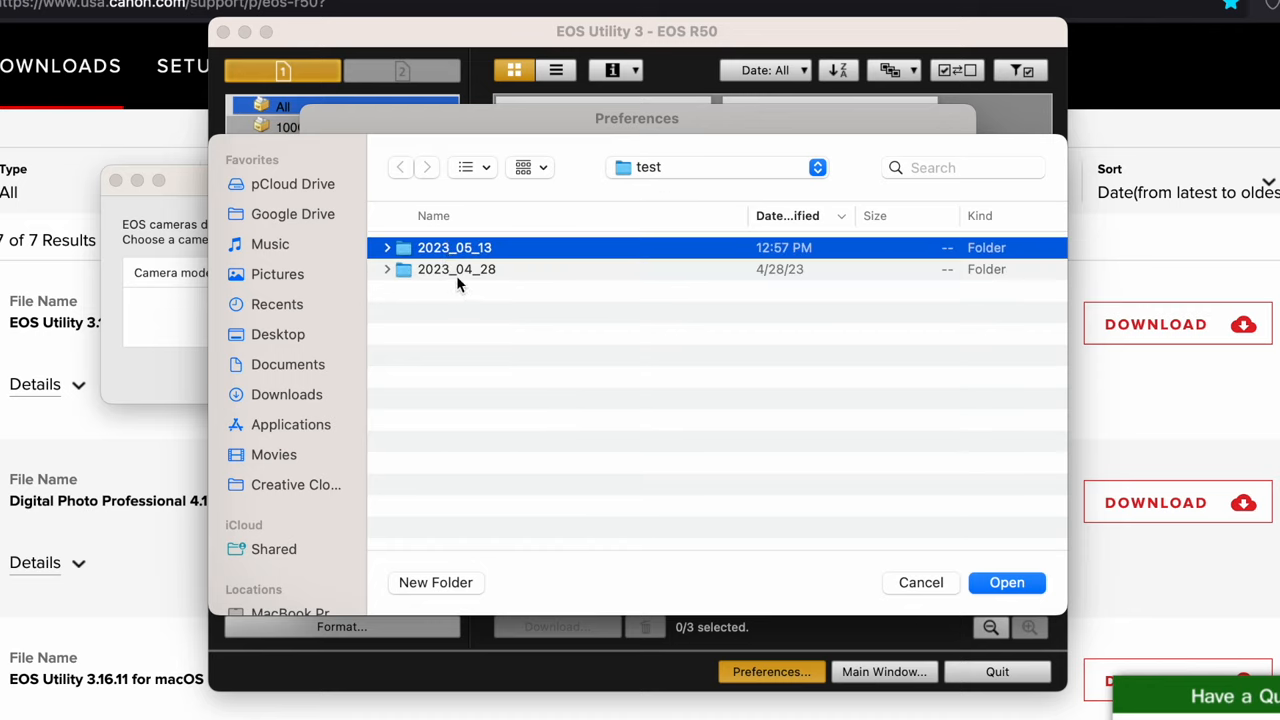
{"action": "left_click", "coordinate": [436, 582]}
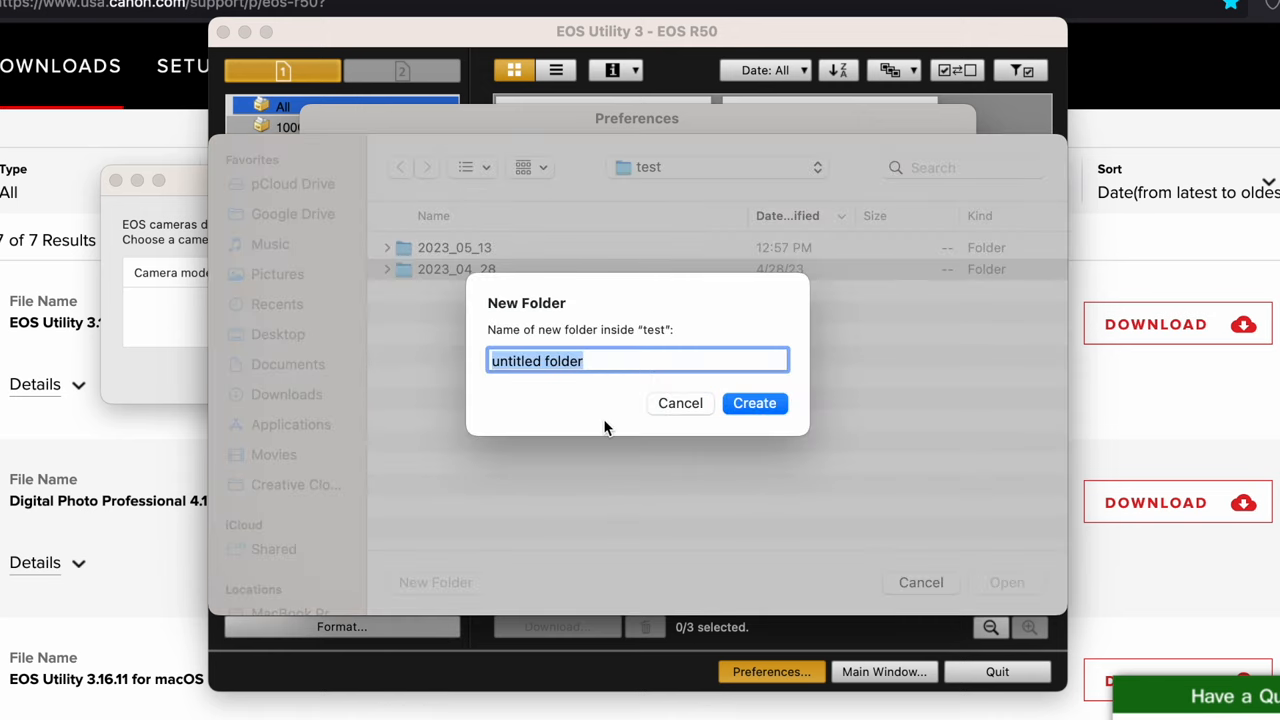
{"action": "type", "text": "test"}
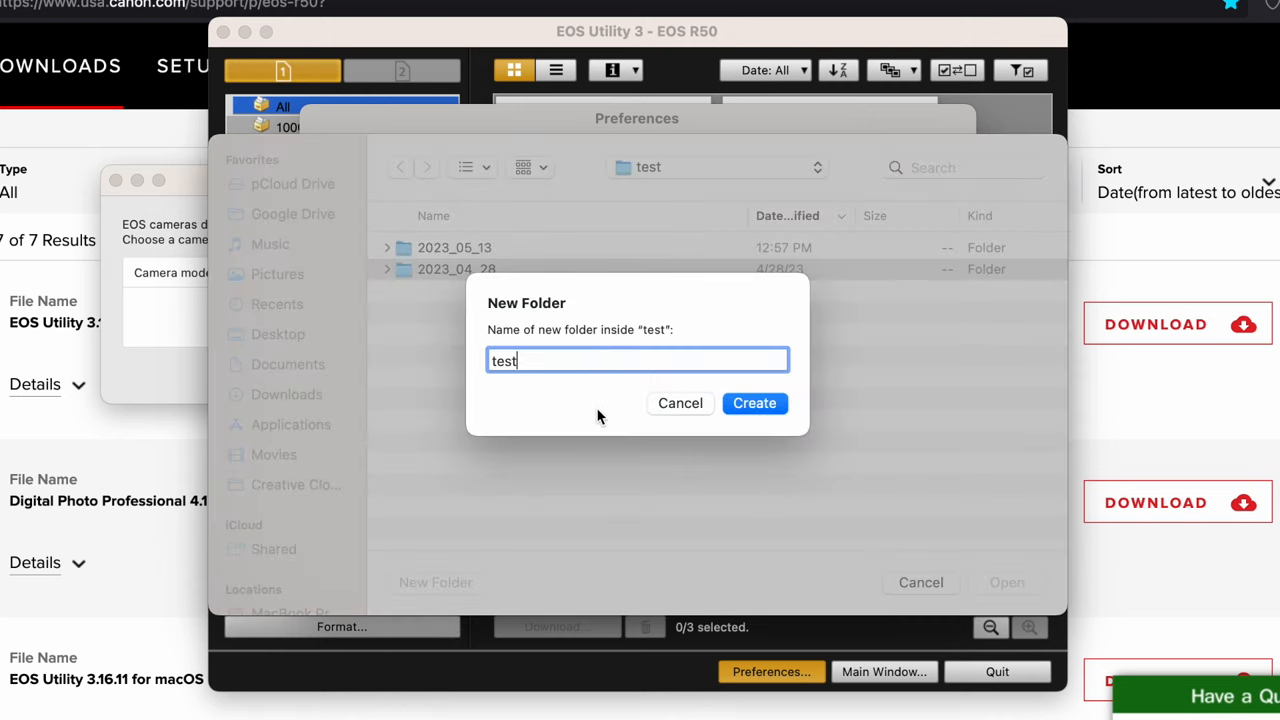
{"action": "type", "text": "folder"}
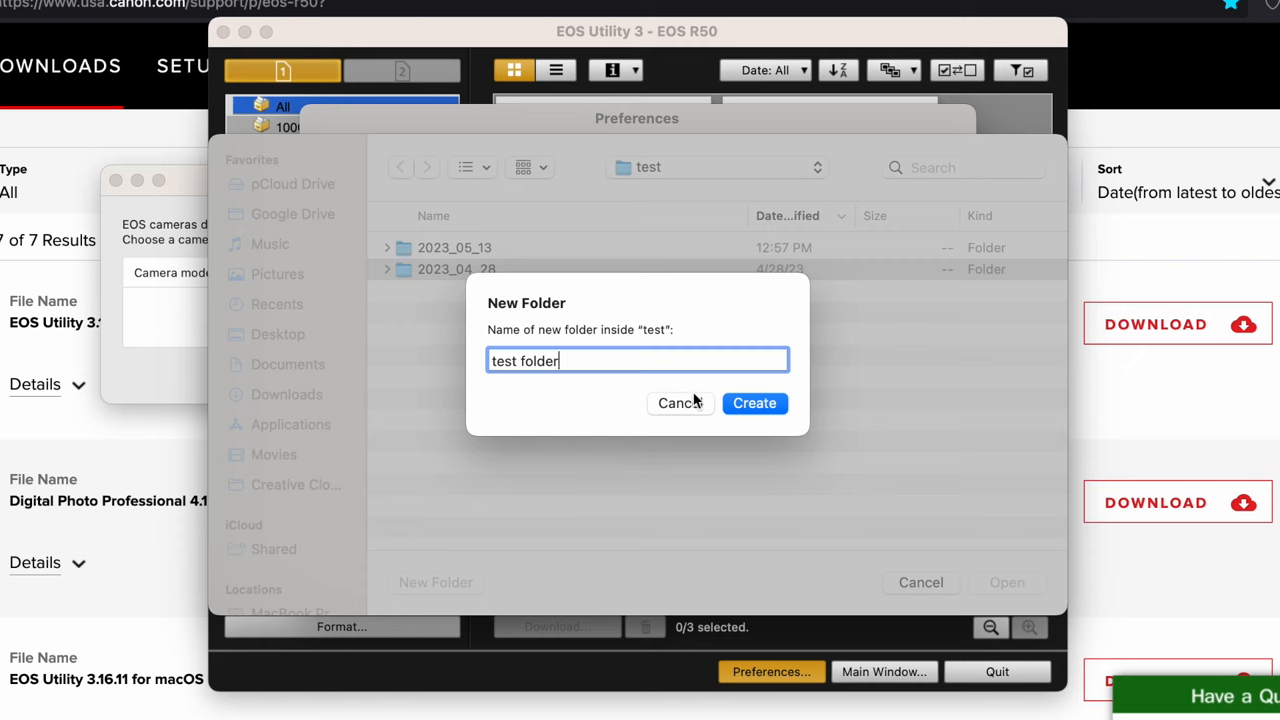
{"action": "left_click", "coordinate": [754, 404]}
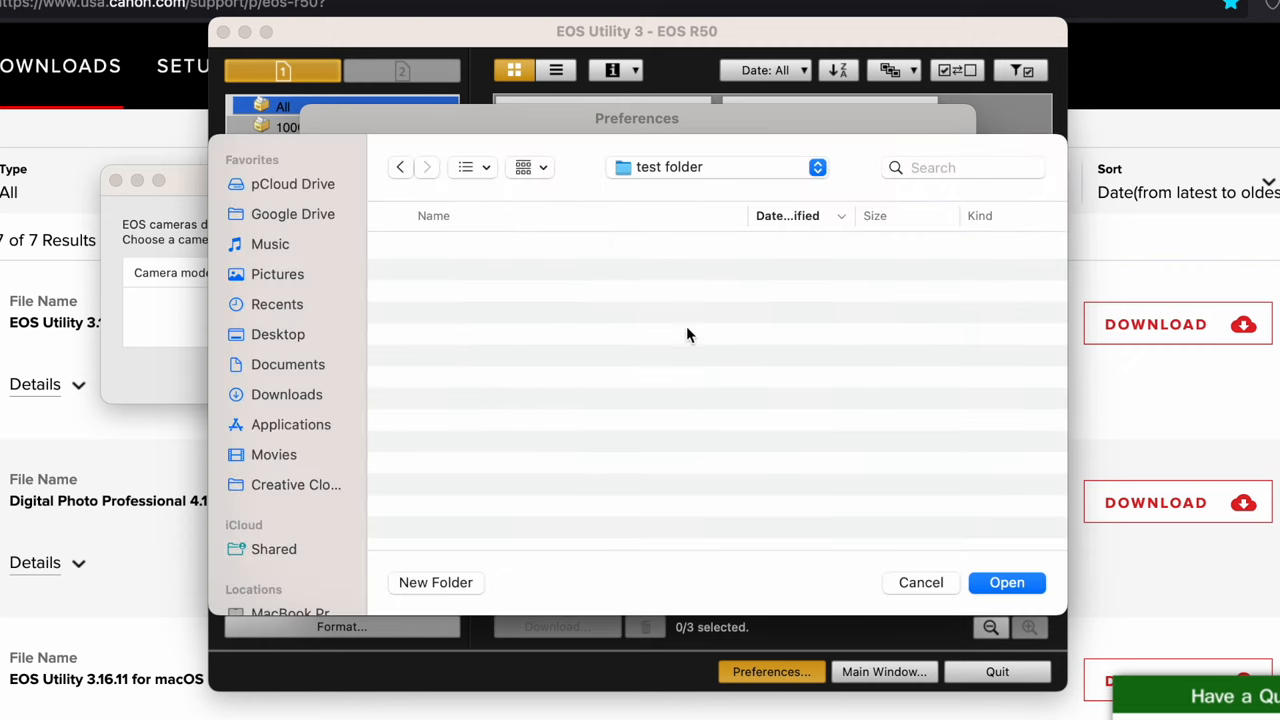
Choose Desktop/test/test folder as the download destination.
{"action": "left_click", "coordinate": [1006, 582]}
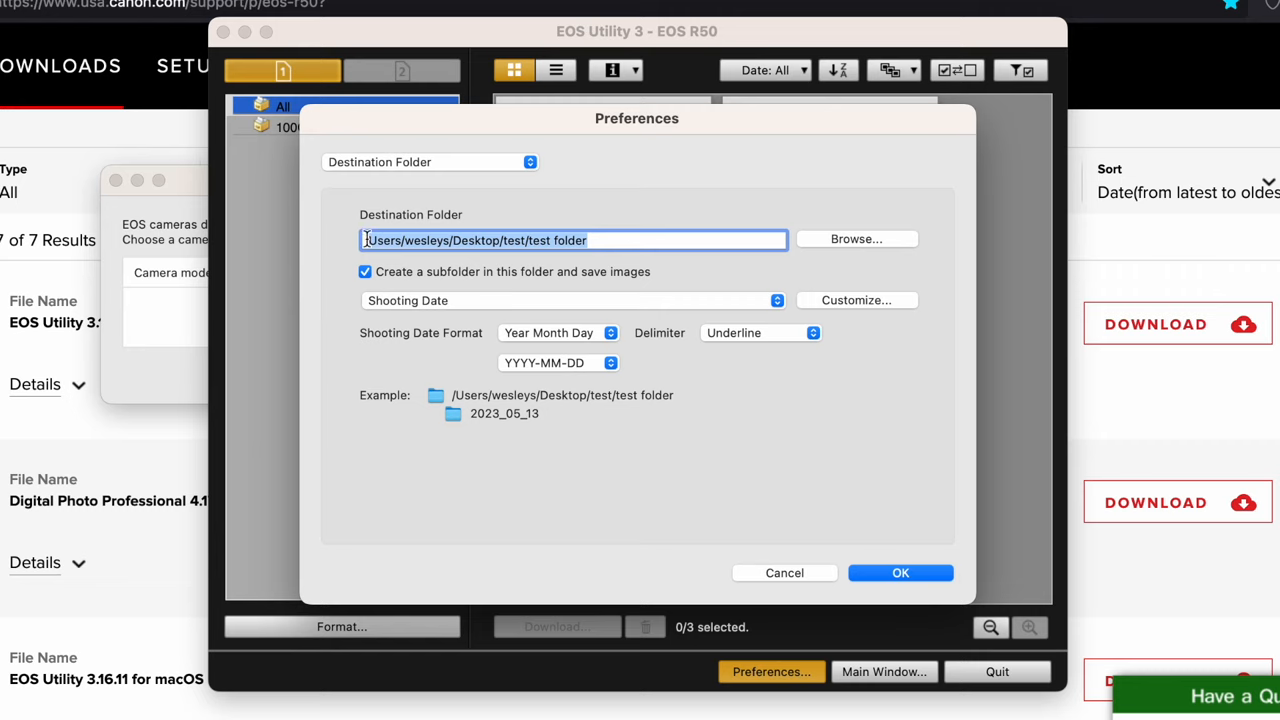
{"action": "mouse_move", "coordinate": [490, 440]}
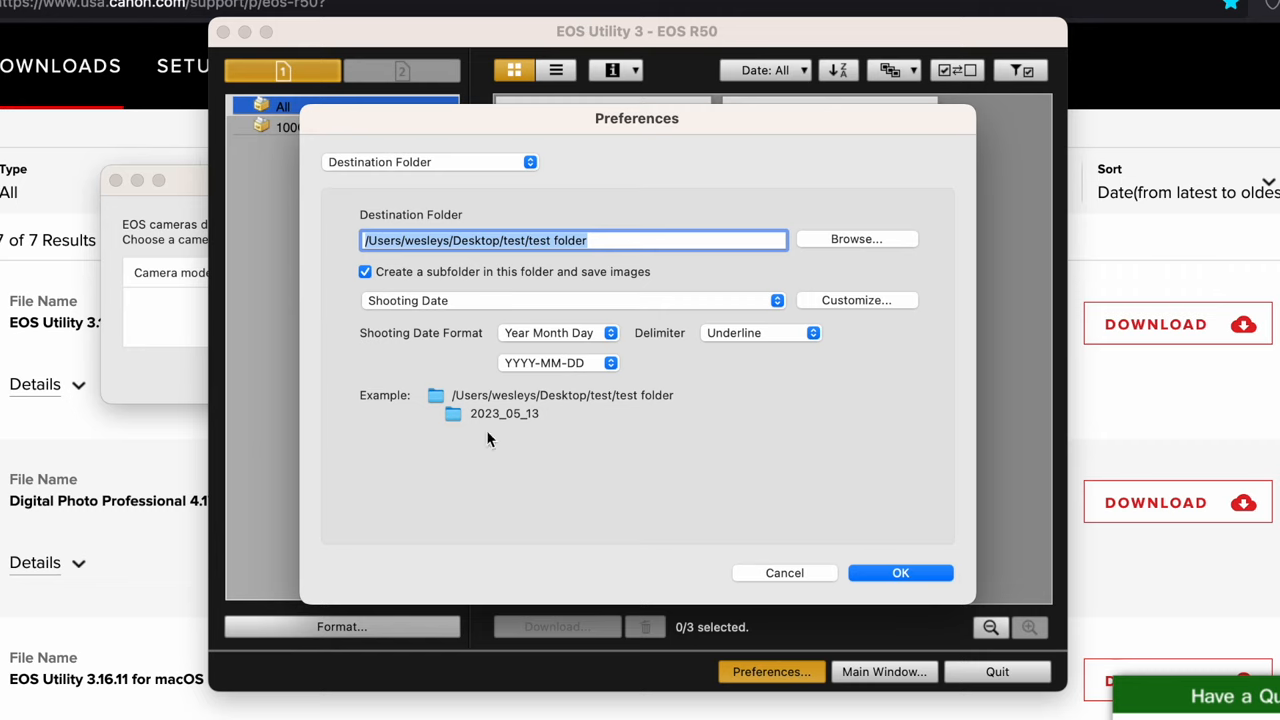
{"action": "mouse_move", "coordinate": [556, 472]}
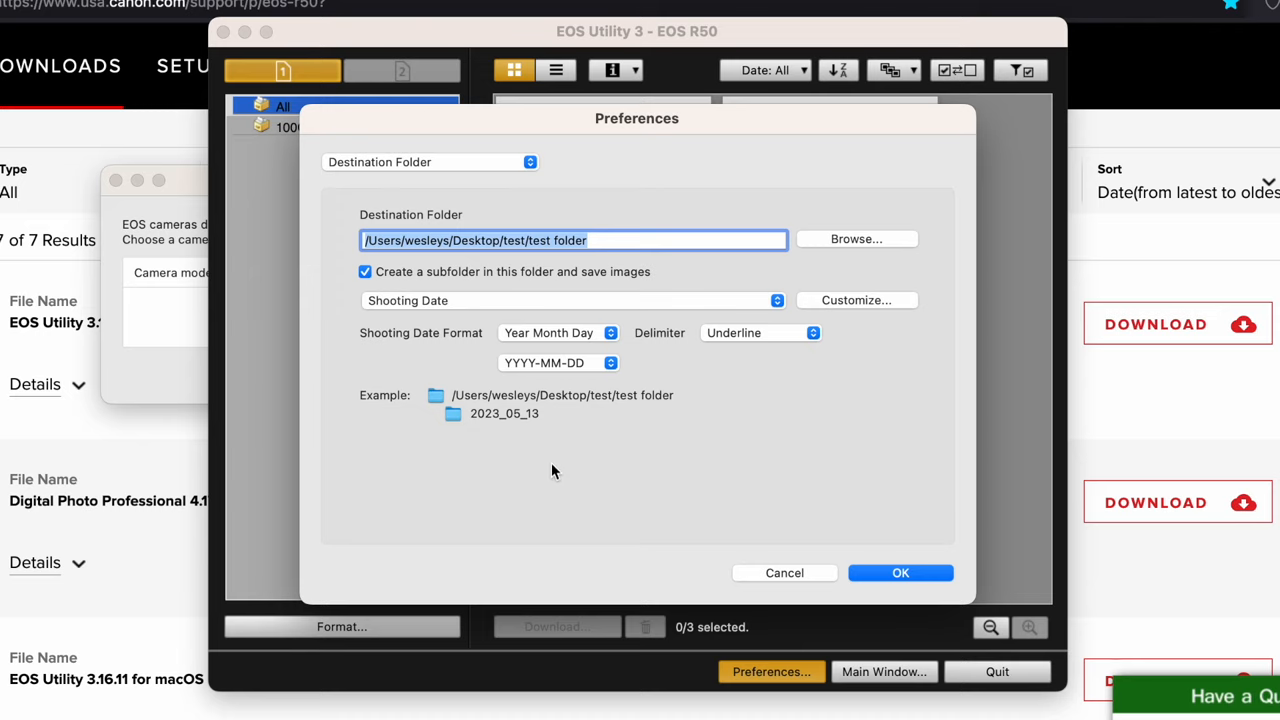
{"action": "mouse_move", "coordinate": [668, 442]}
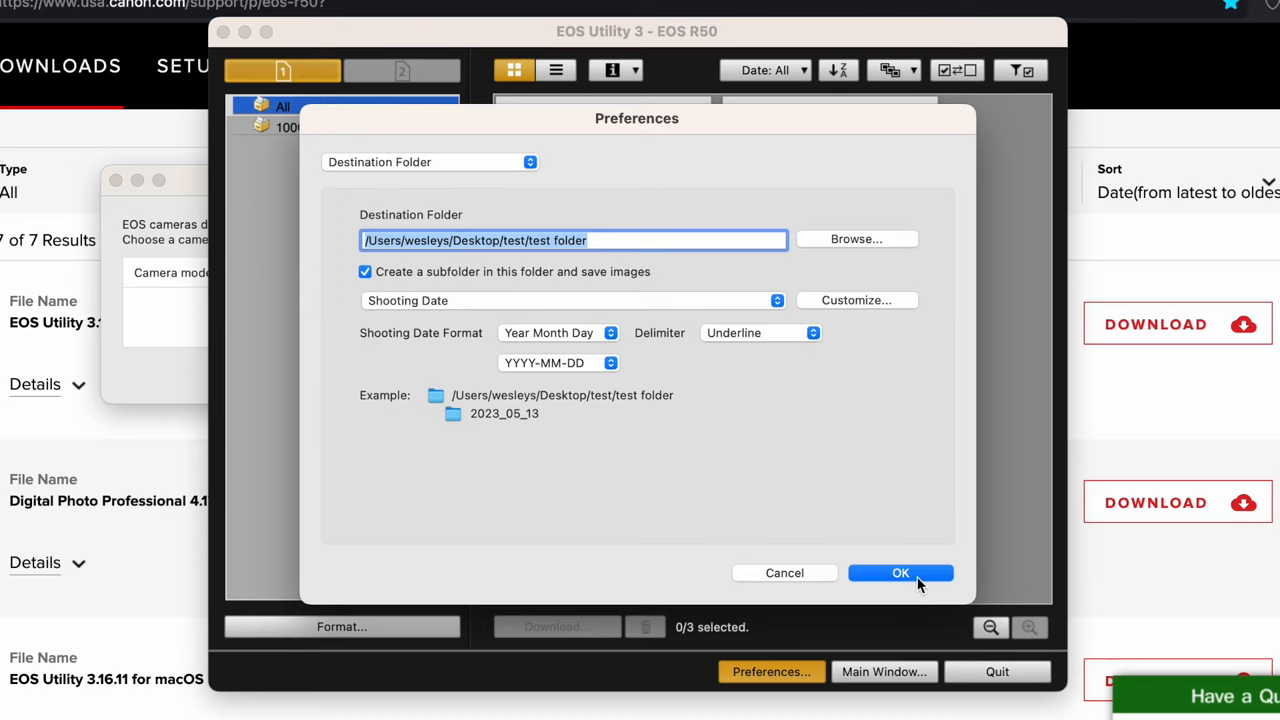
Confirm the destination settings, mark all three files and bring up the Download image dialog.
{"action": "left_click", "coordinate": [900, 572]}
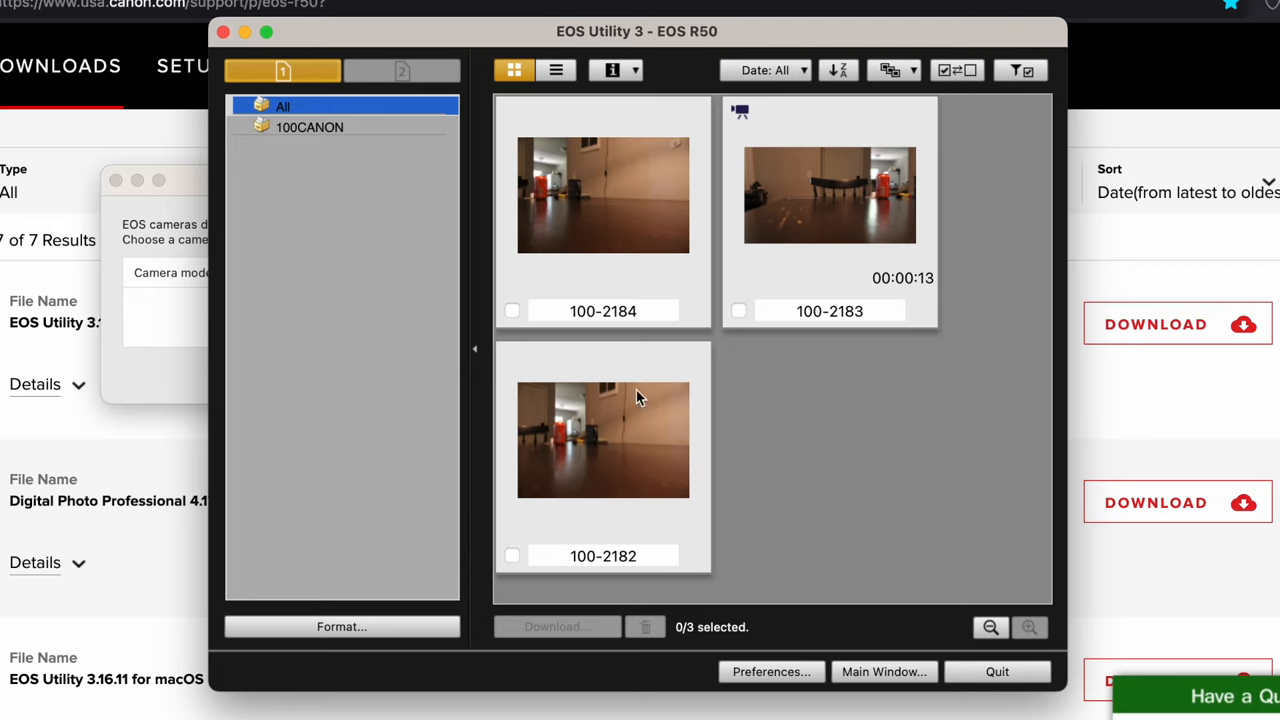
{"action": "mouse_move", "coordinate": [696, 124]}
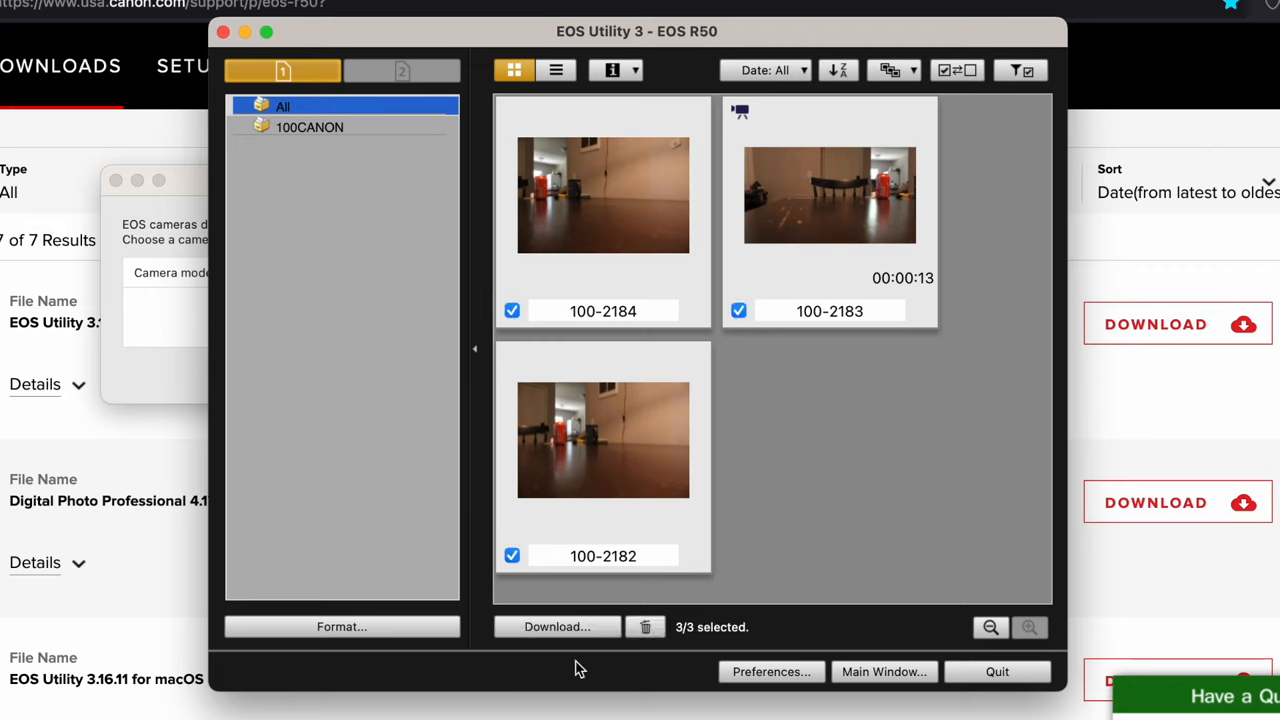
{"action": "mouse_move", "coordinate": [924, 70]}
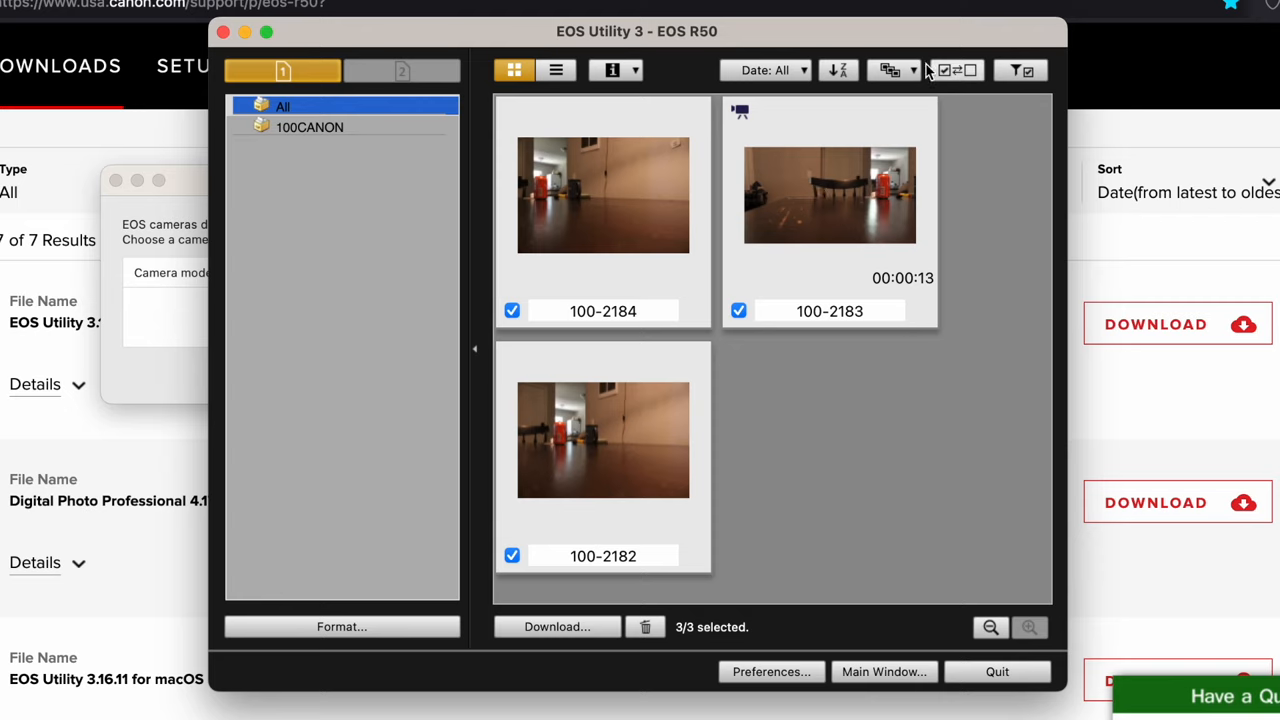
{"action": "mouse_move", "coordinate": [548, 372]}
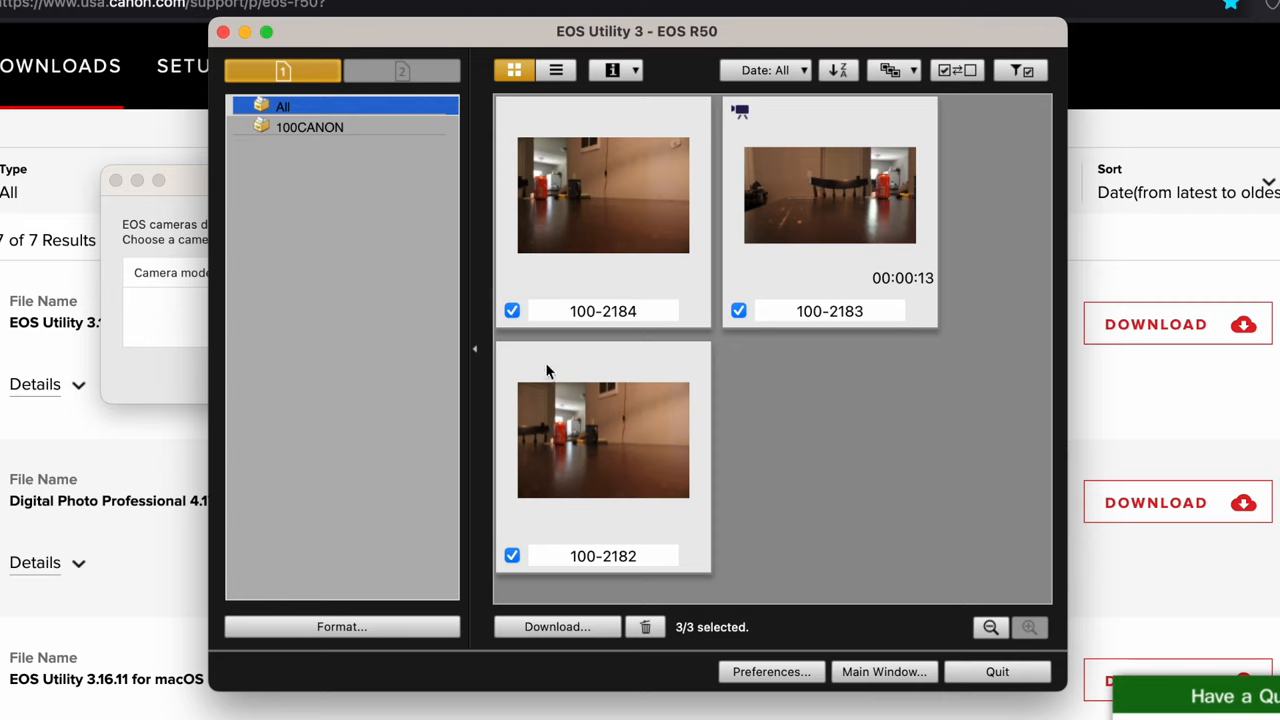
{"action": "left_click", "coordinate": [512, 310]}
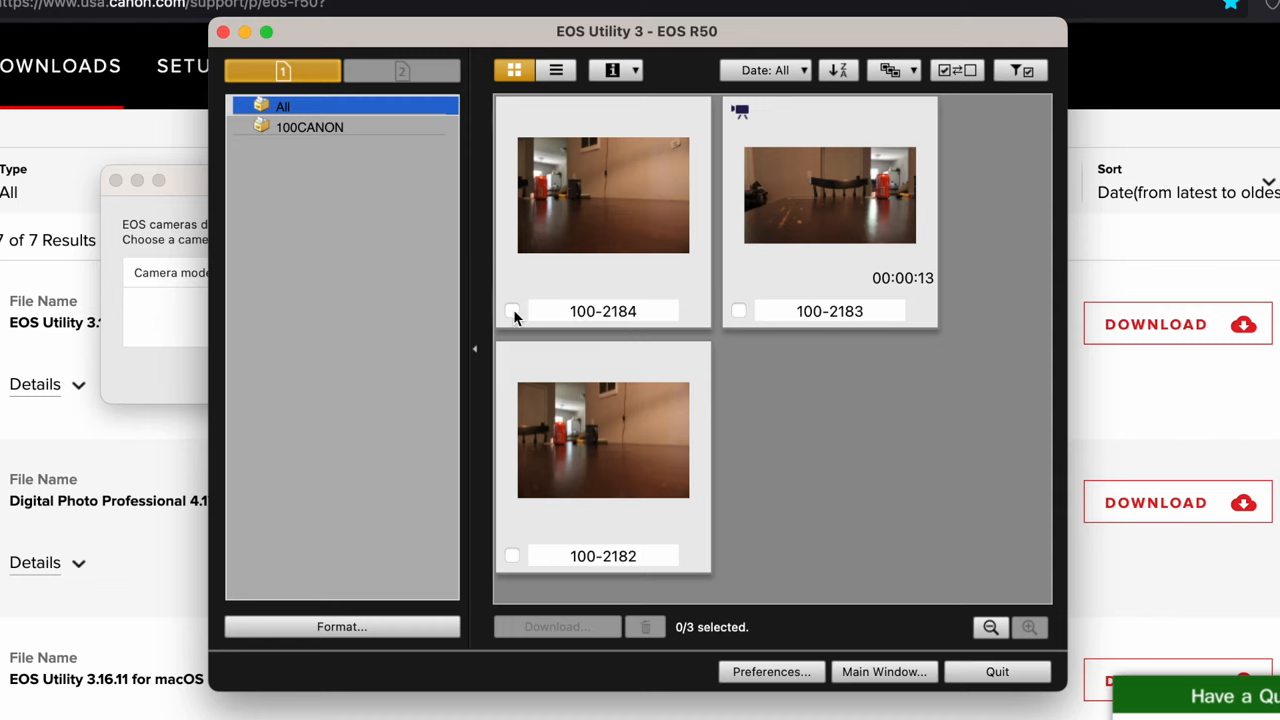
{"action": "left_click", "coordinate": [512, 310]}
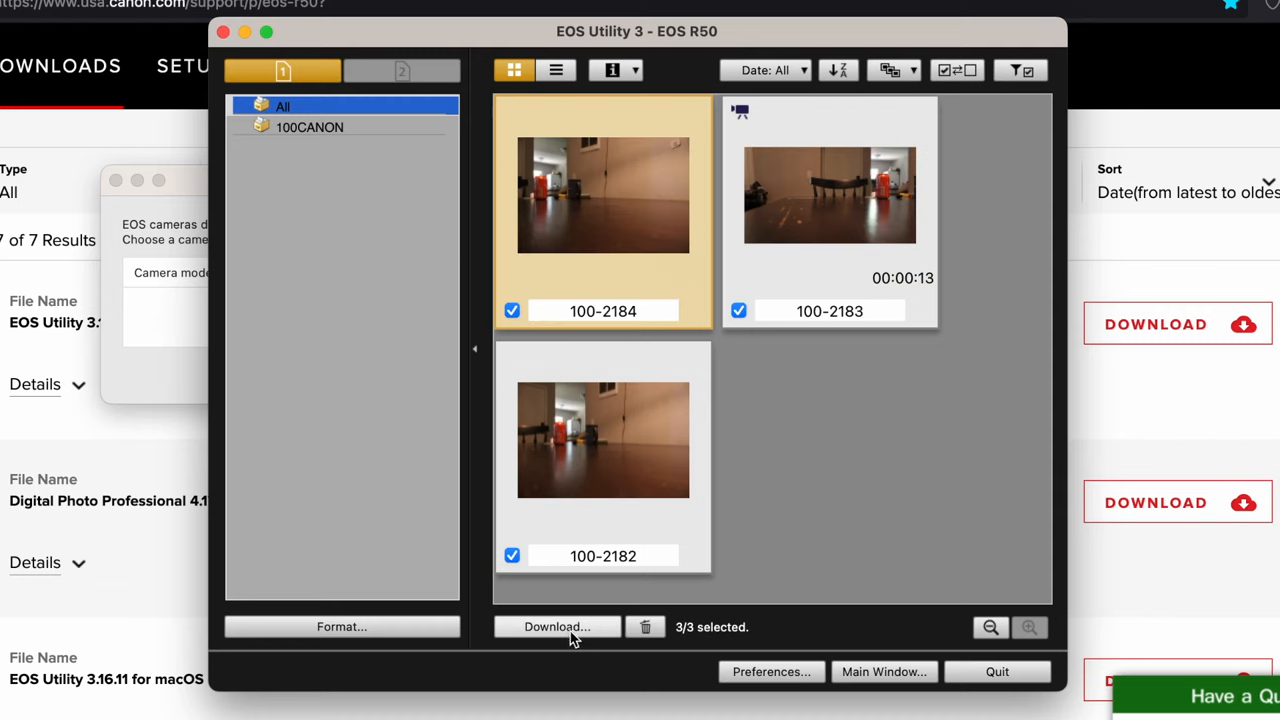
{"action": "left_click", "coordinate": [556, 626]}
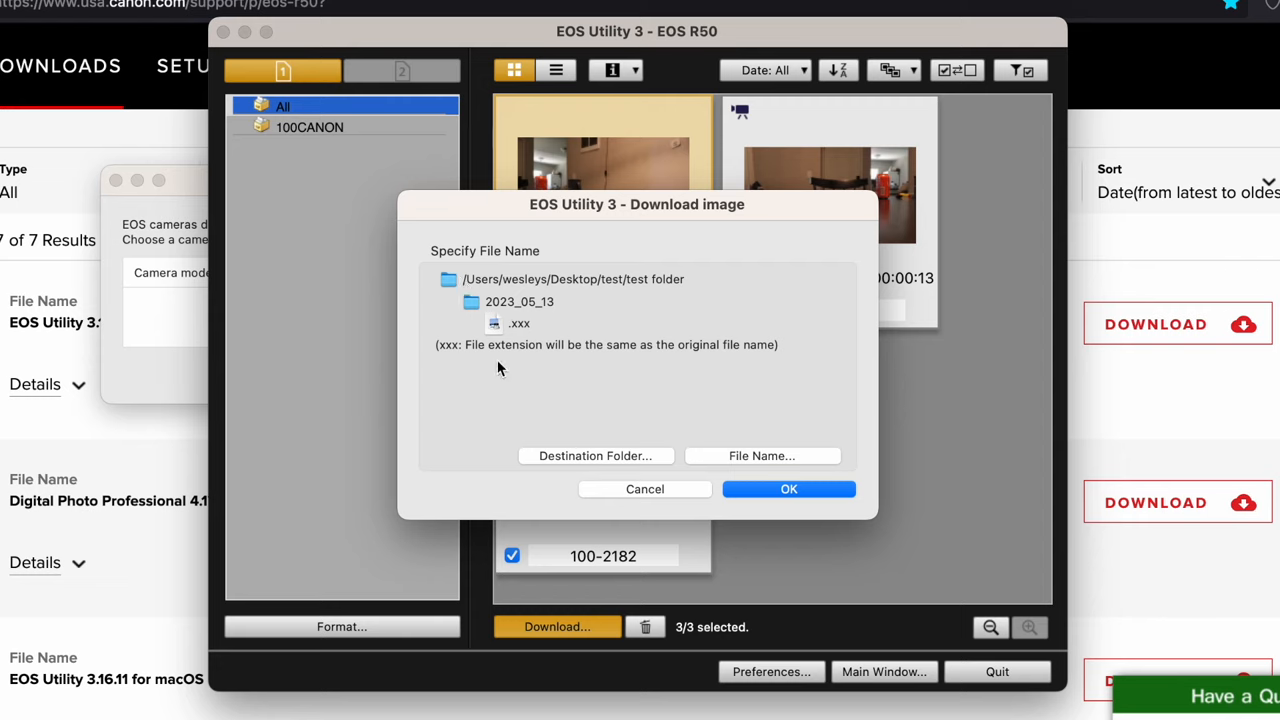
{"action": "mouse_move", "coordinate": [616, 466]}
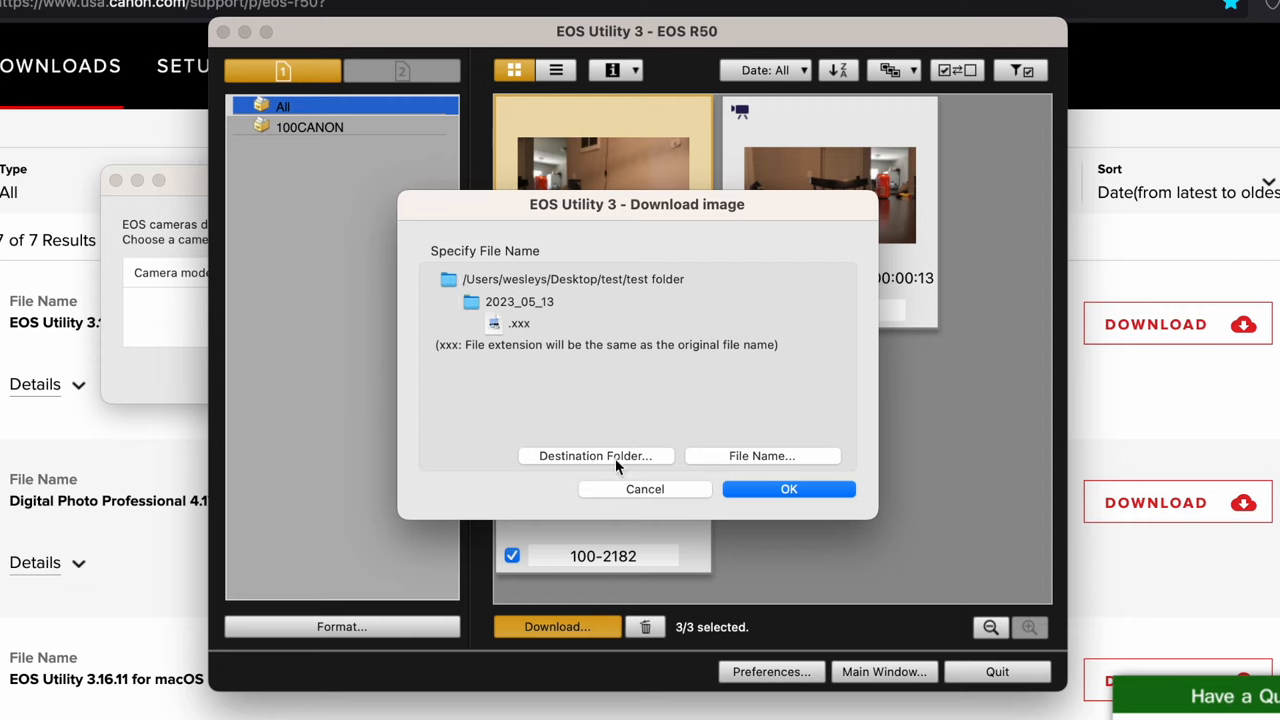
{"action": "mouse_move", "coordinate": [668, 464]}
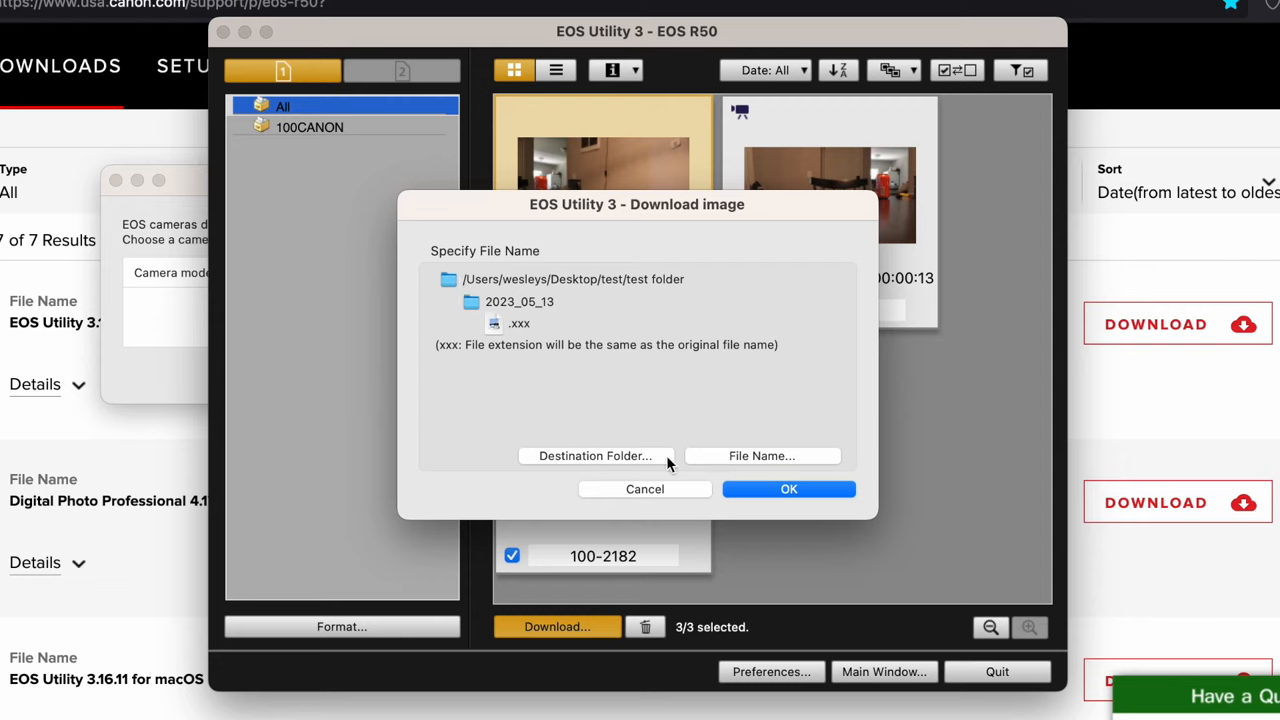
Confirm saving the three camera files into the test folder.
{"action": "left_click", "coordinate": [788, 488]}
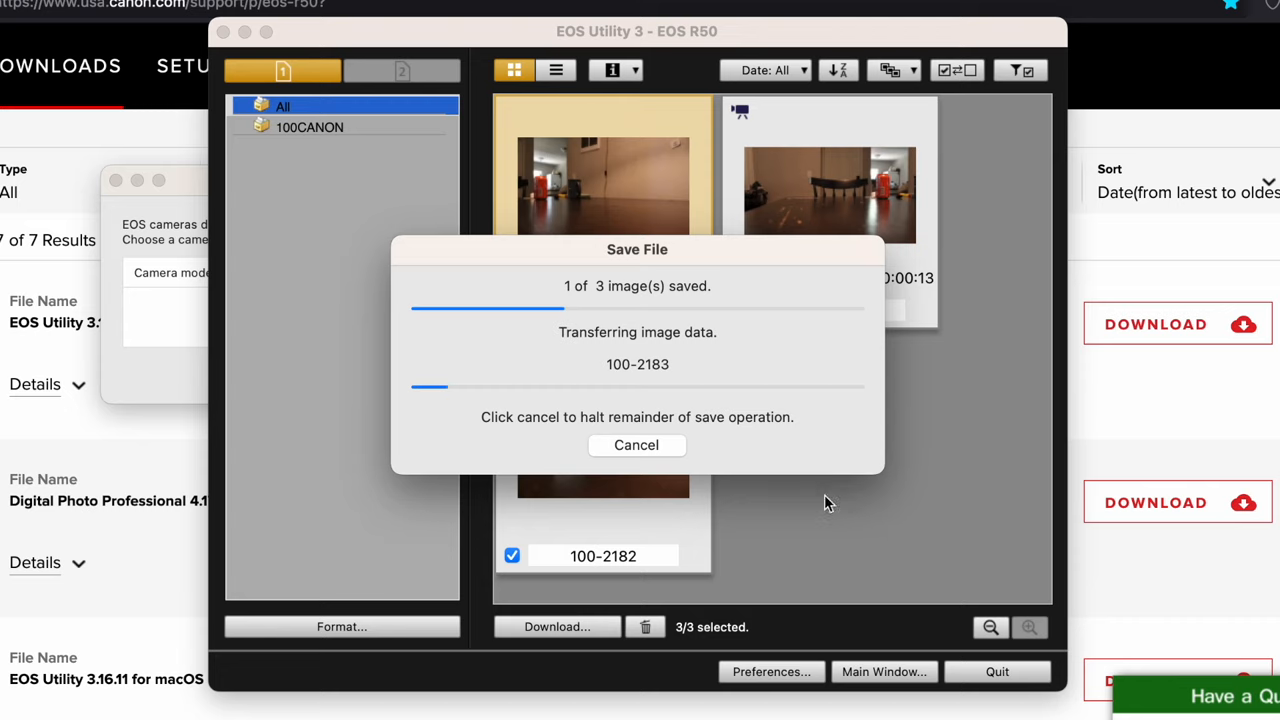
{"action": "mouse_move", "coordinate": [876, 488]}
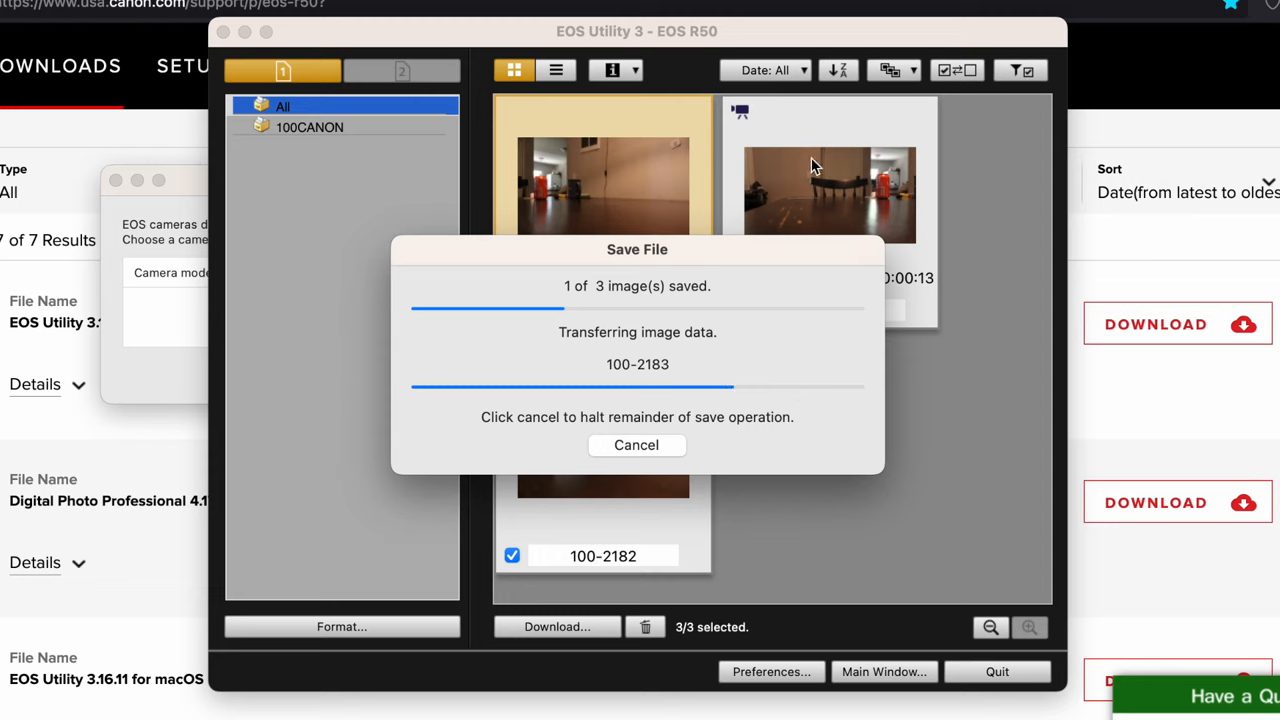
{"action": "mouse_move", "coordinate": [684, 210]}
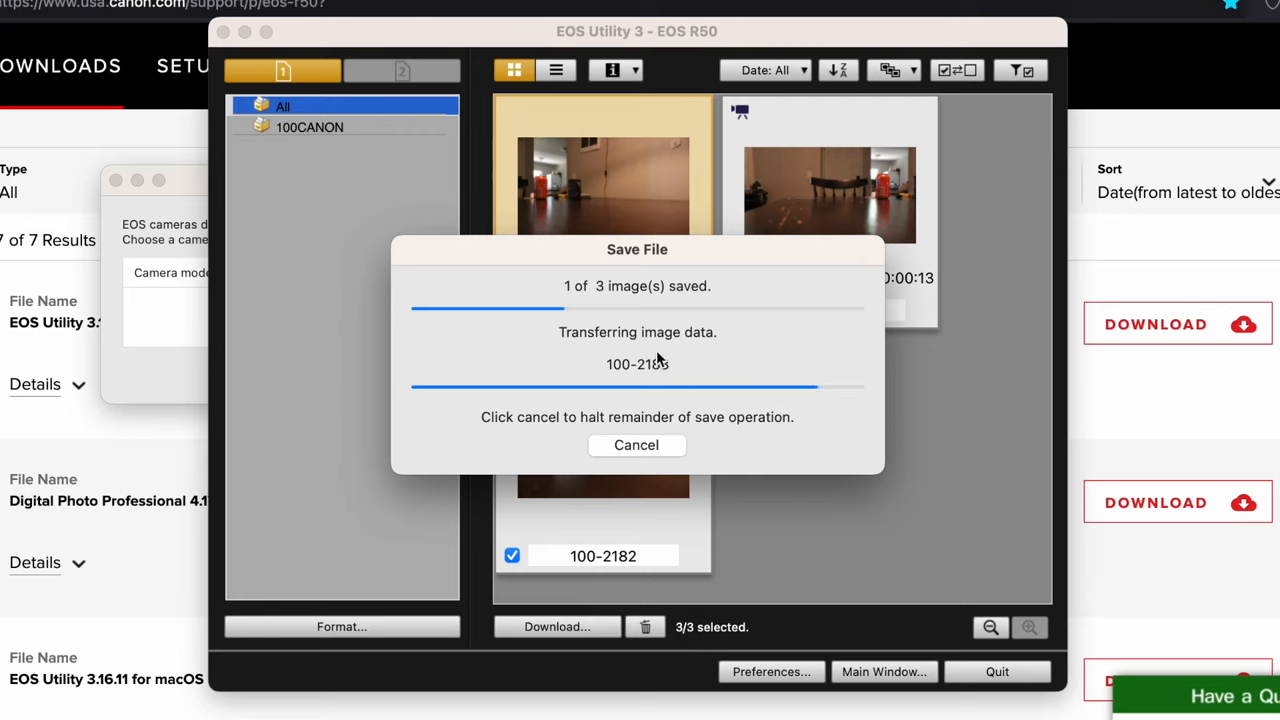
{"action": "mouse_move", "coordinate": [816, 488]}
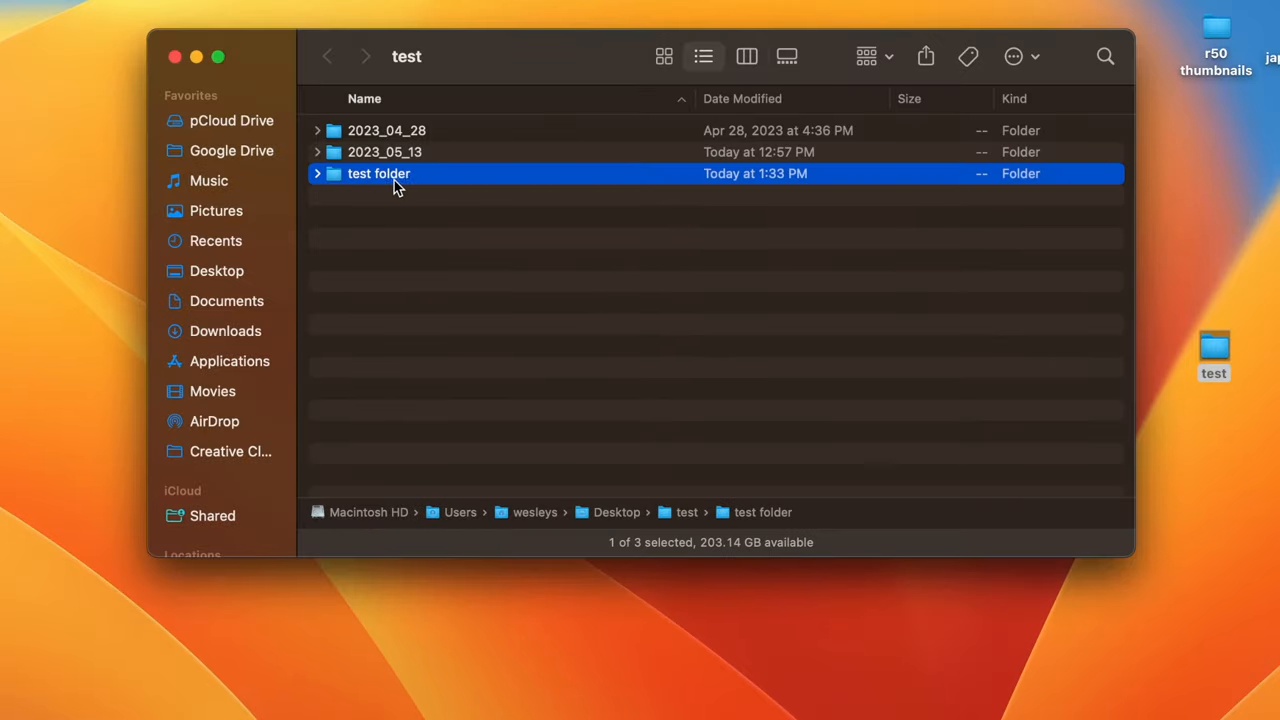
In Finder, go into test folder and its 2023_05_13 subfolder to see the downloads.
{"action": "double_click", "coordinate": [378, 172]}
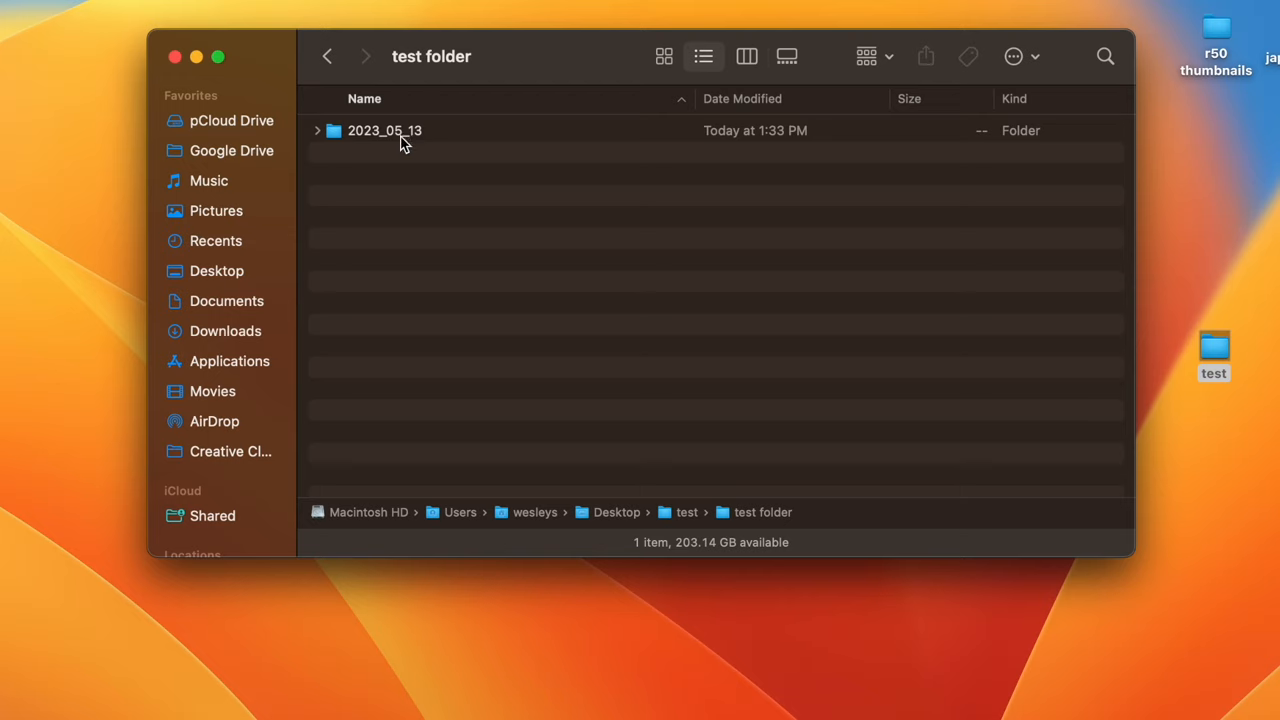
{"action": "double_click", "coordinate": [384, 130]}
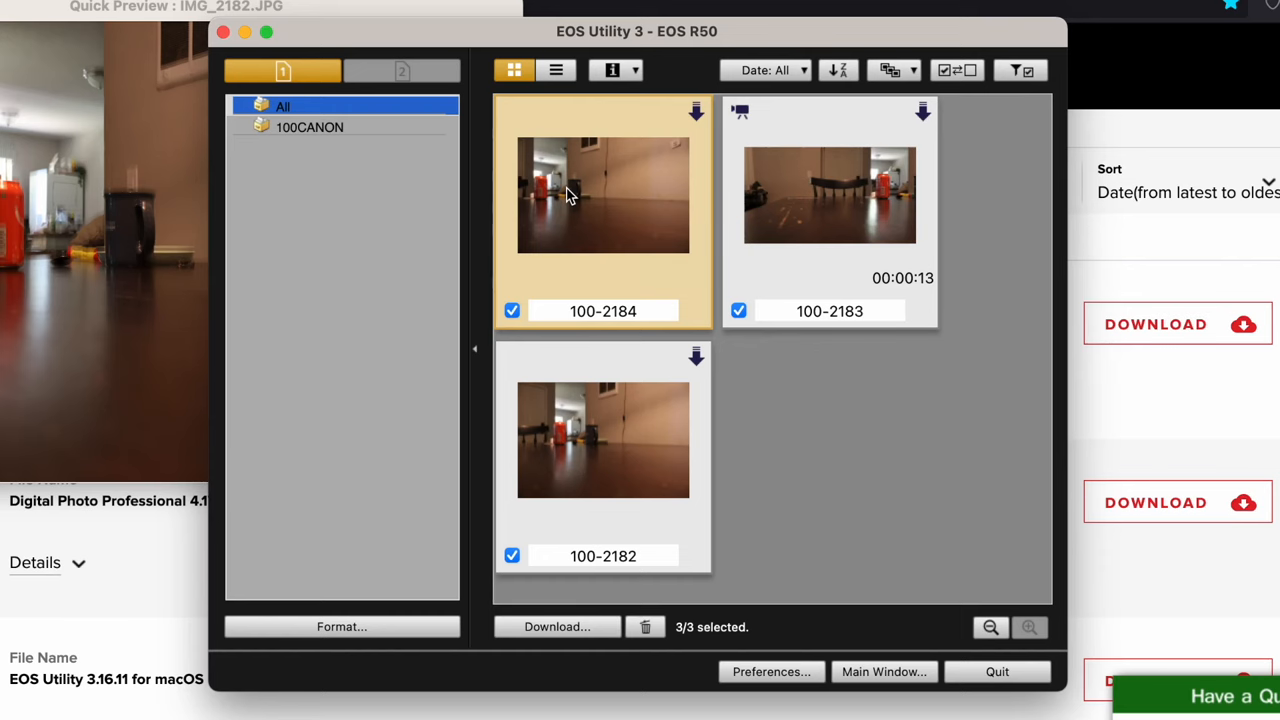
{"action": "mouse_move", "coordinate": [744, 258]}
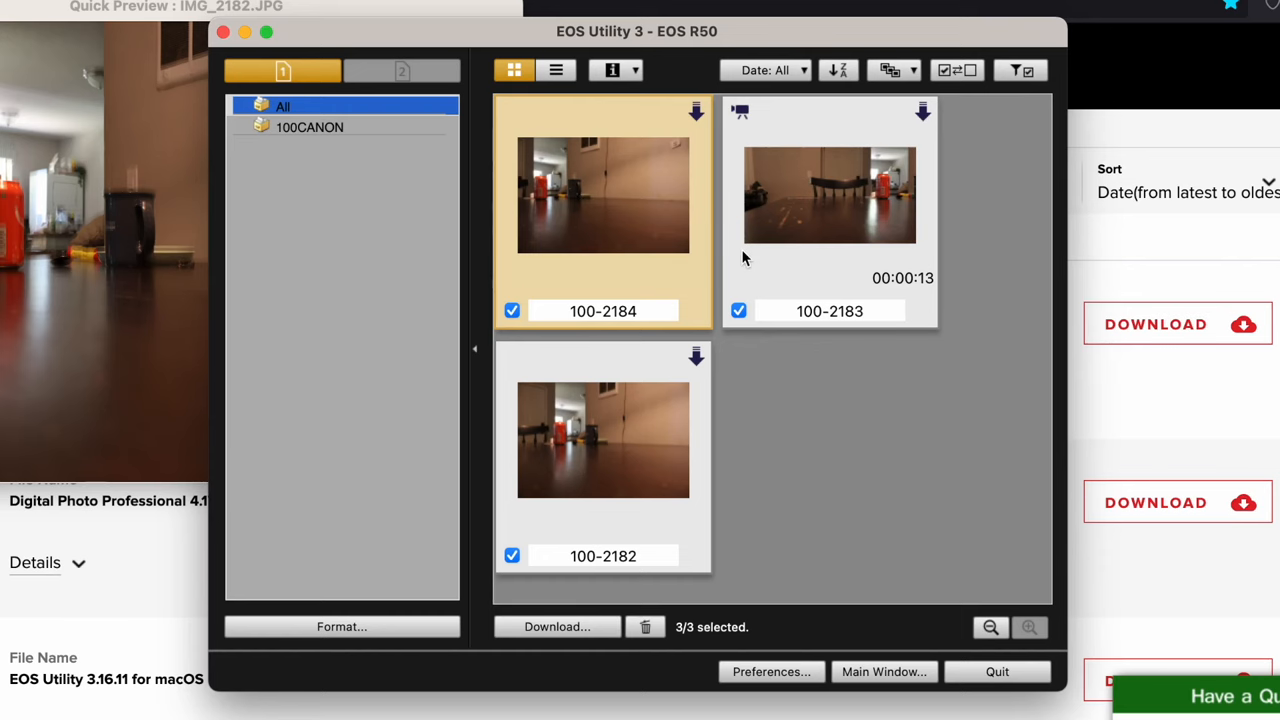
{"action": "mouse_move", "coordinate": [676, 72]}
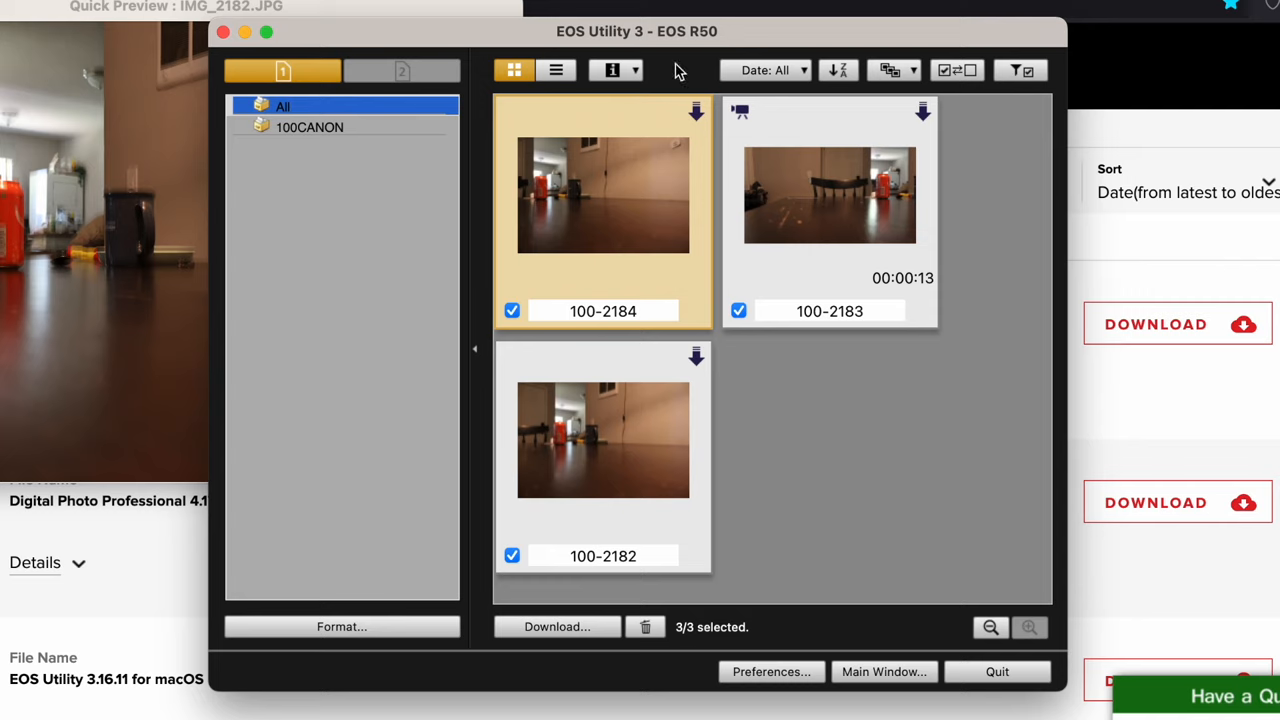
{"action": "mouse_move", "coordinate": [848, 542]}
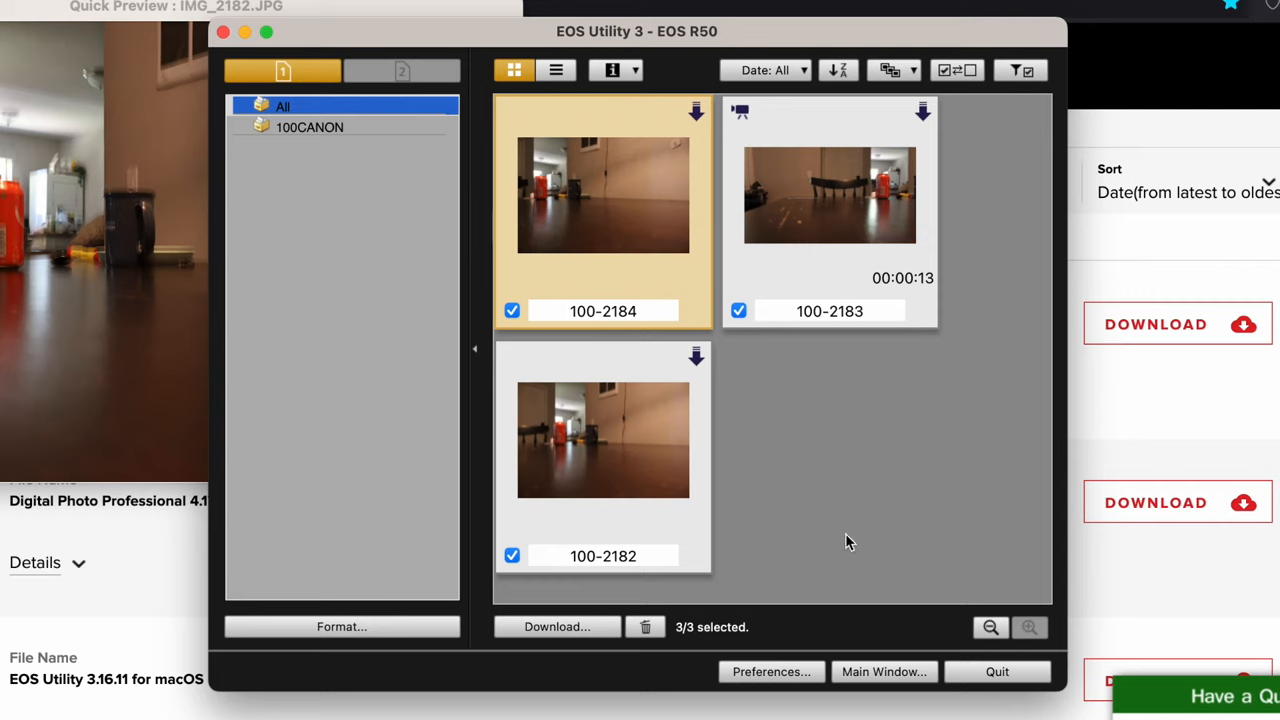
{"action": "mouse_move", "coordinate": [904, 576]}
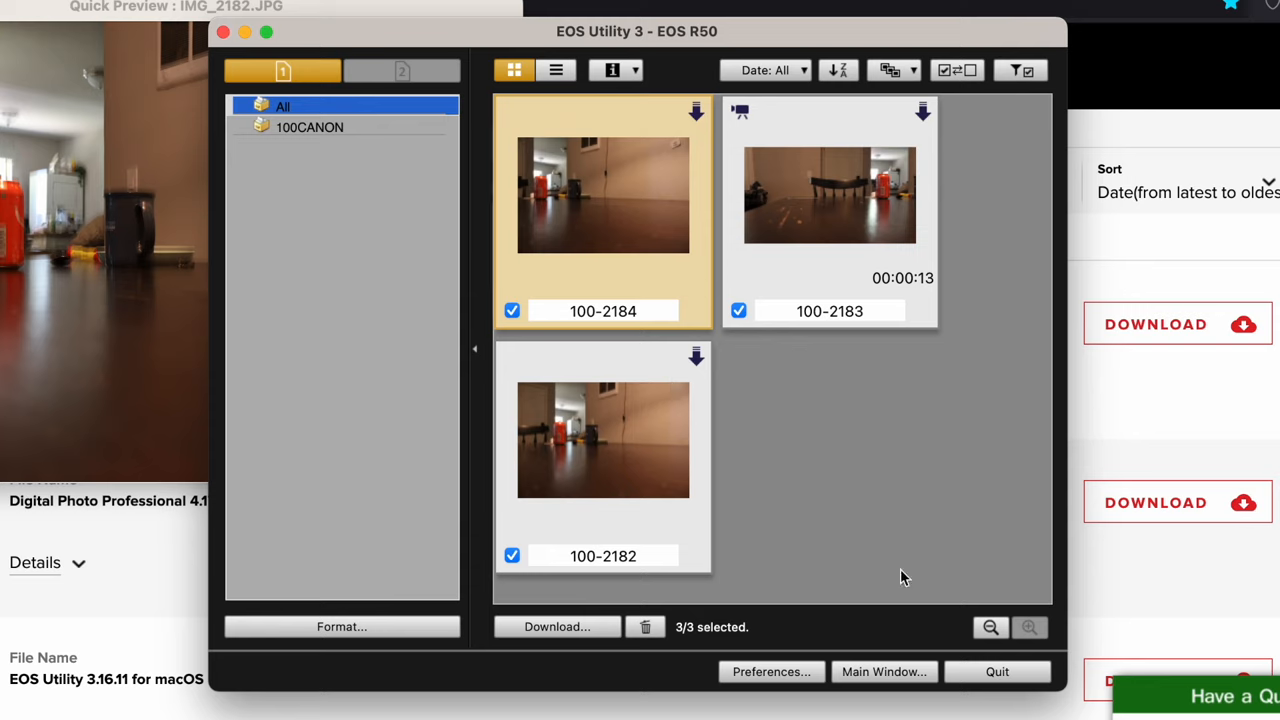
{"action": "mouse_move", "coordinate": [884, 672]}
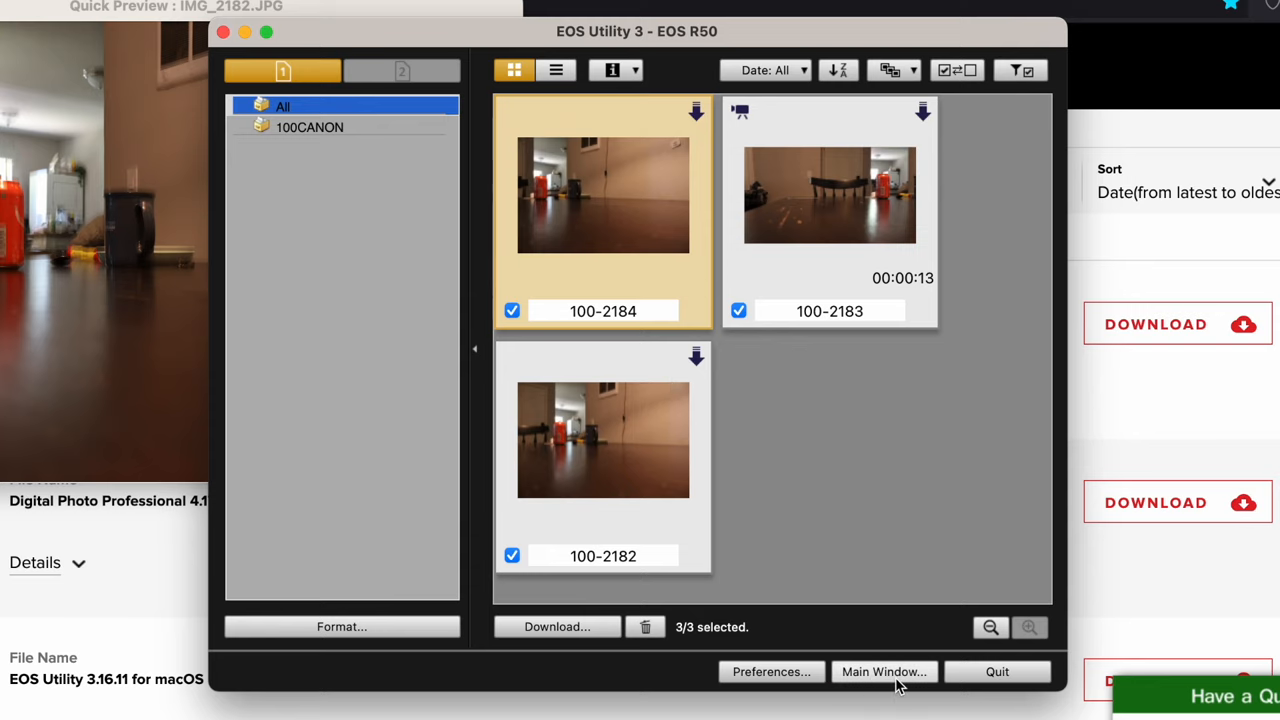
Return to the main window, peek at Camera settings, then start Remote shooting.
{"action": "left_click", "coordinate": [884, 672]}
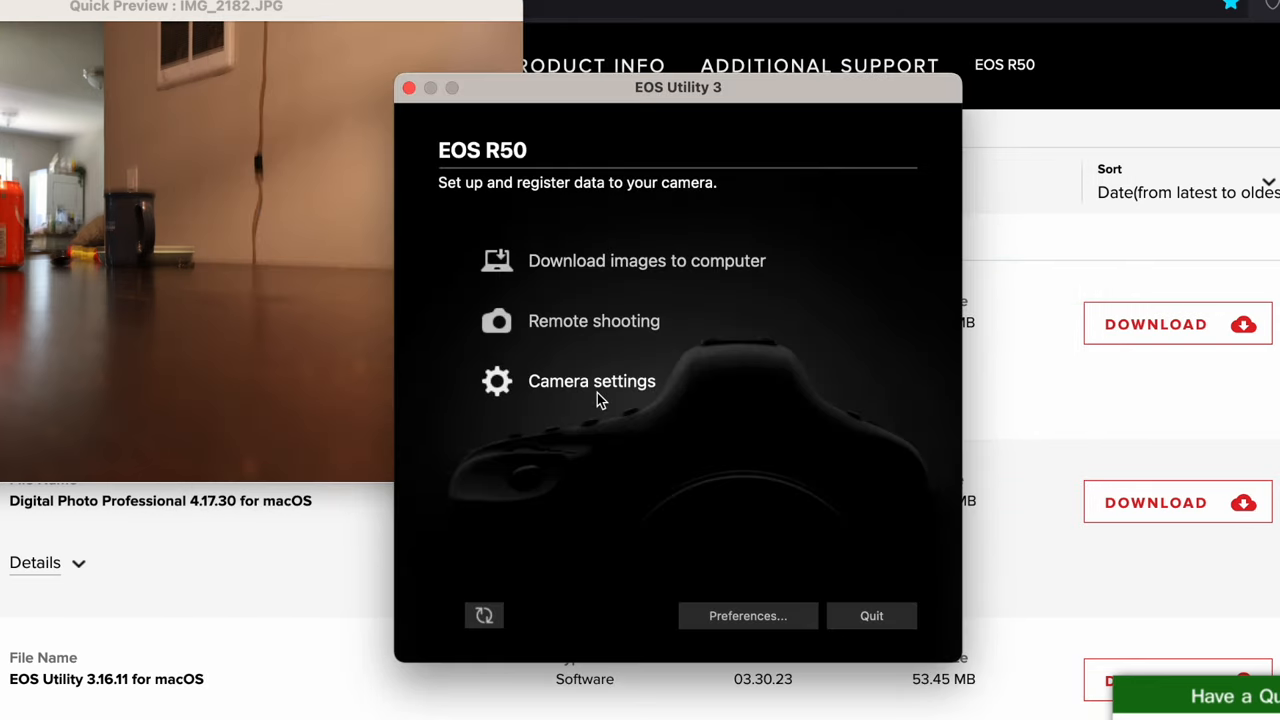
{"action": "left_click", "coordinate": [592, 380]}
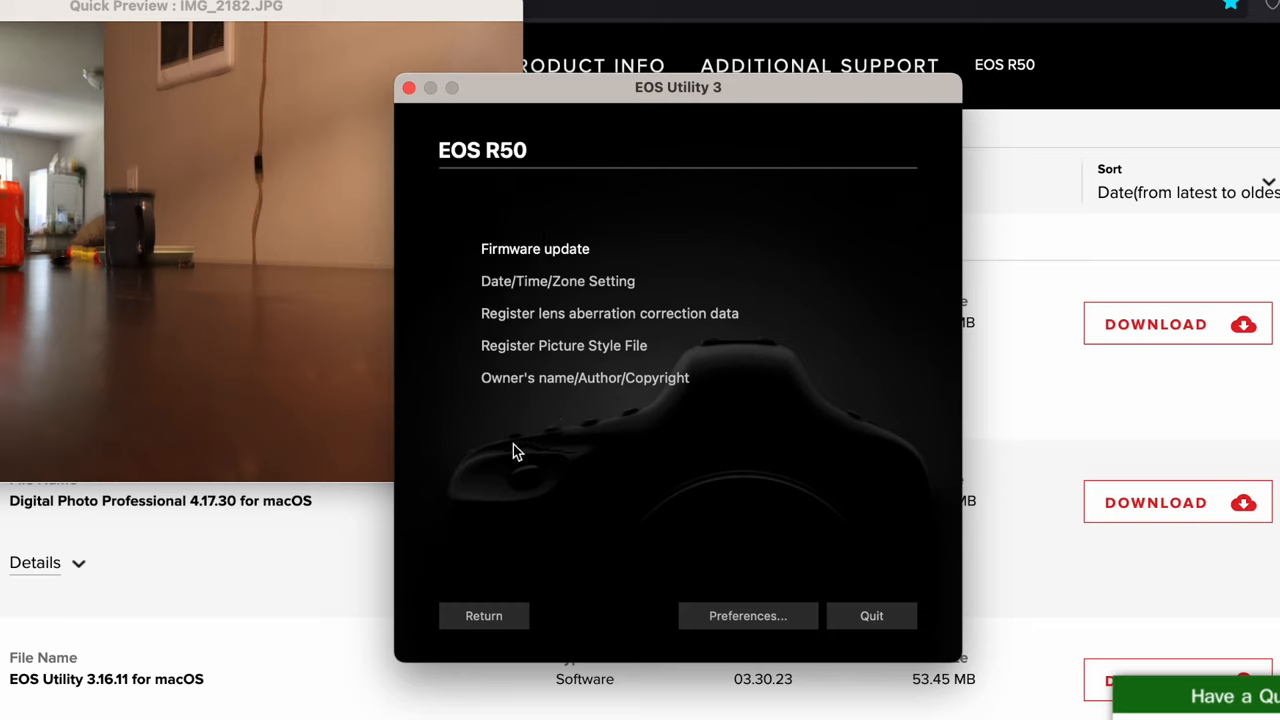
{"action": "left_click", "coordinate": [484, 616]}
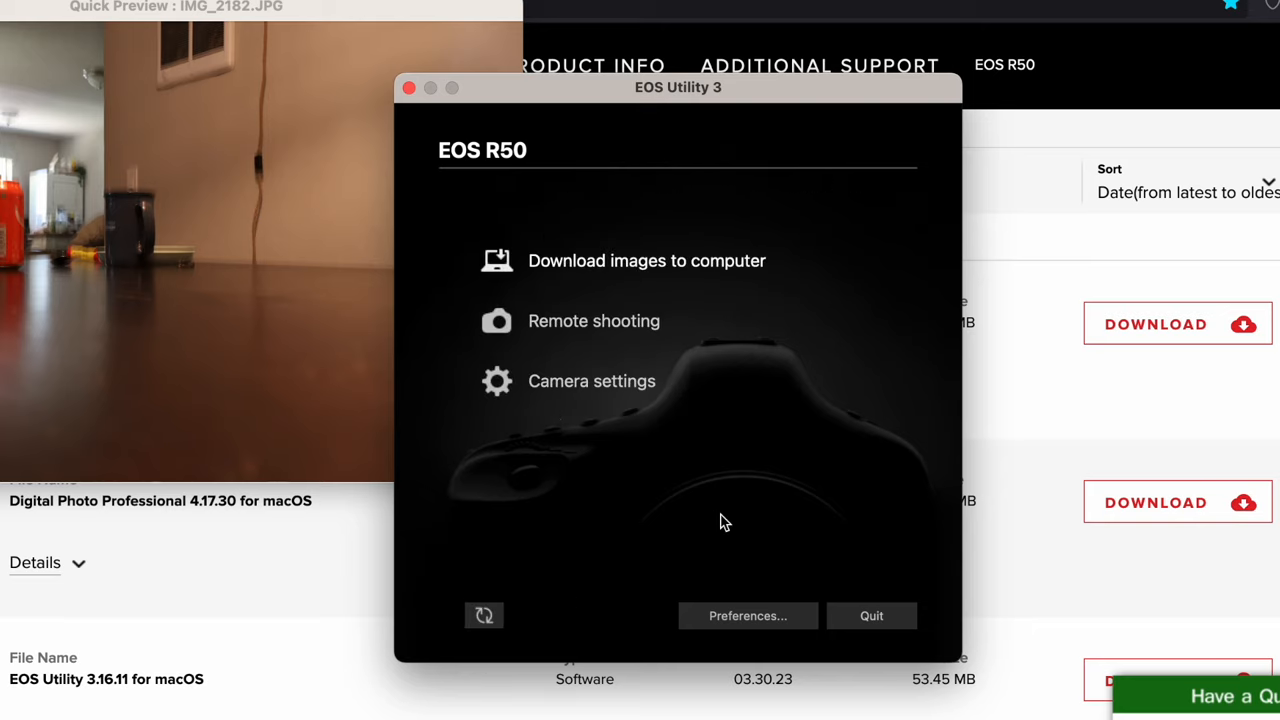
{"action": "mouse_move", "coordinate": [592, 320]}
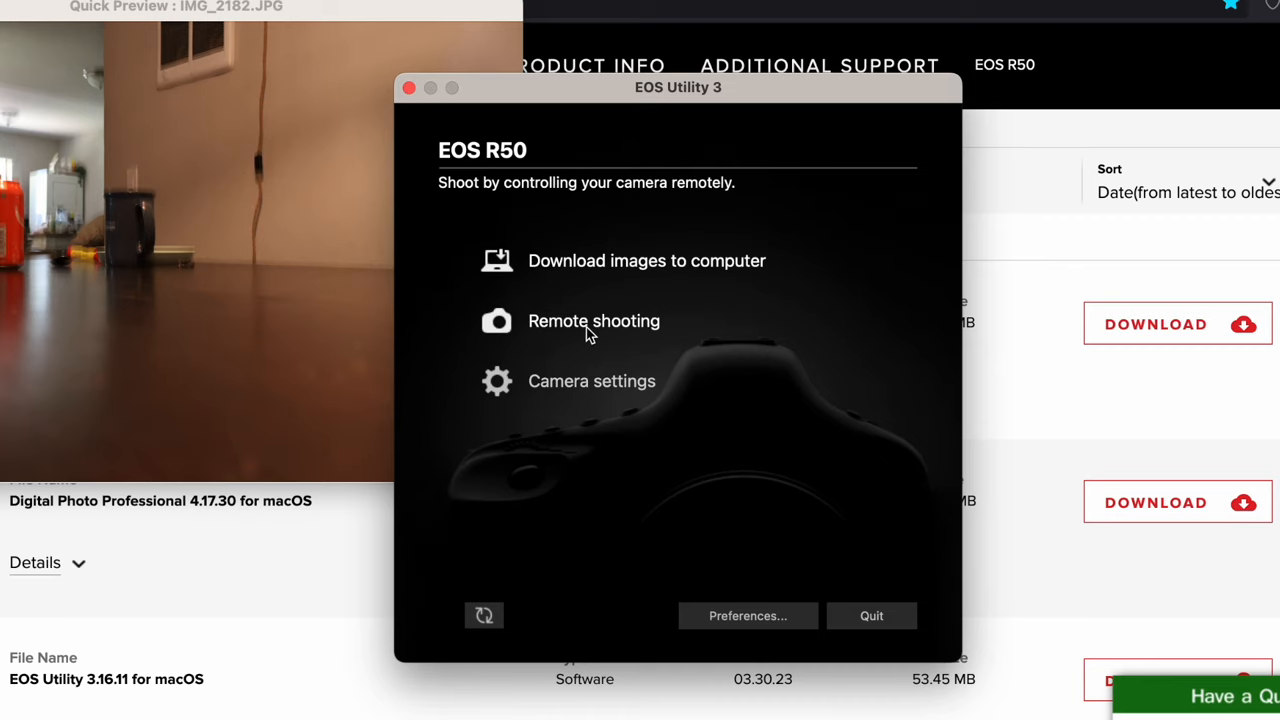
{"action": "mouse_move", "coordinate": [588, 340]}
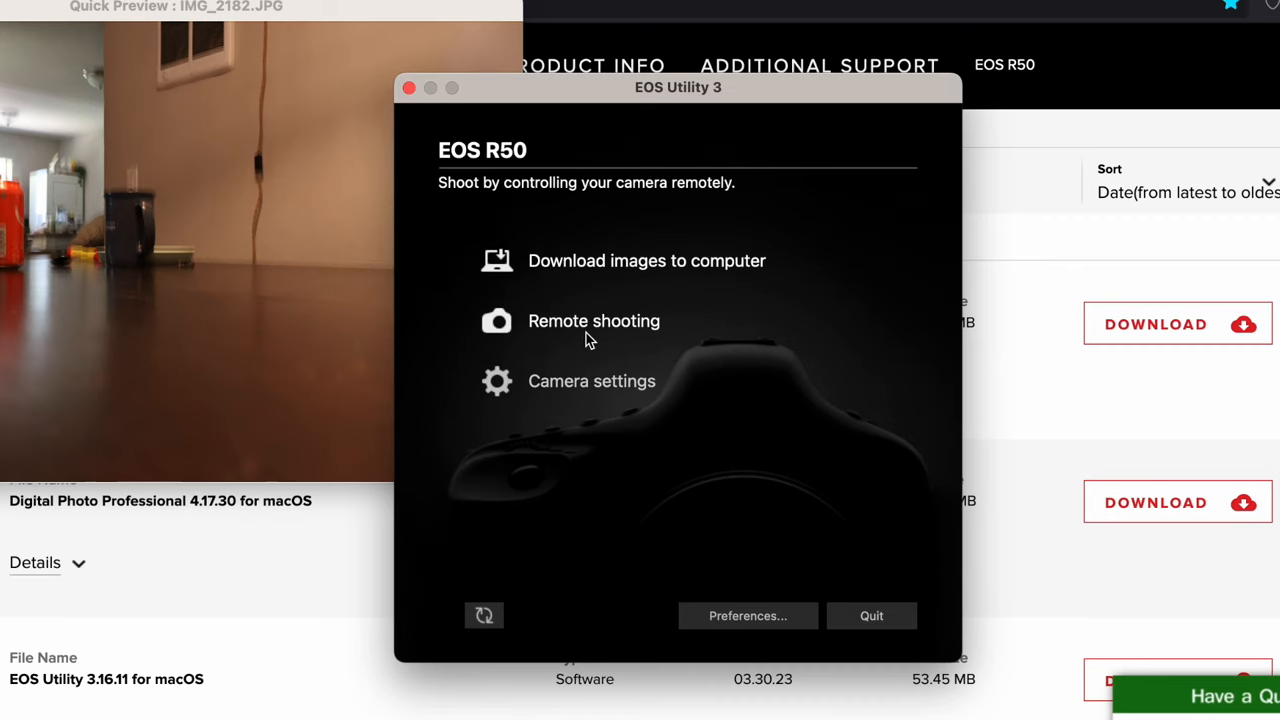
{"action": "left_click", "coordinate": [592, 320]}
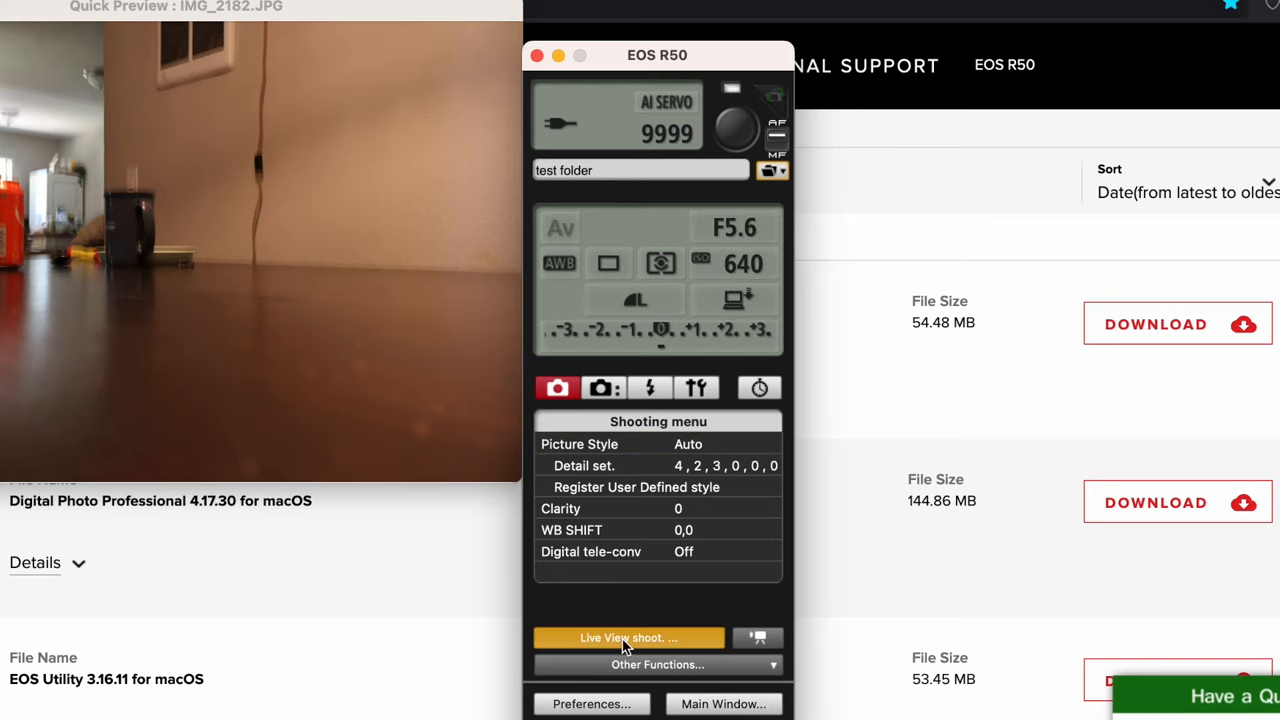
Start Live View shoot to show the EOS R50's live view on the computer.
{"action": "left_click", "coordinate": [628, 638]}
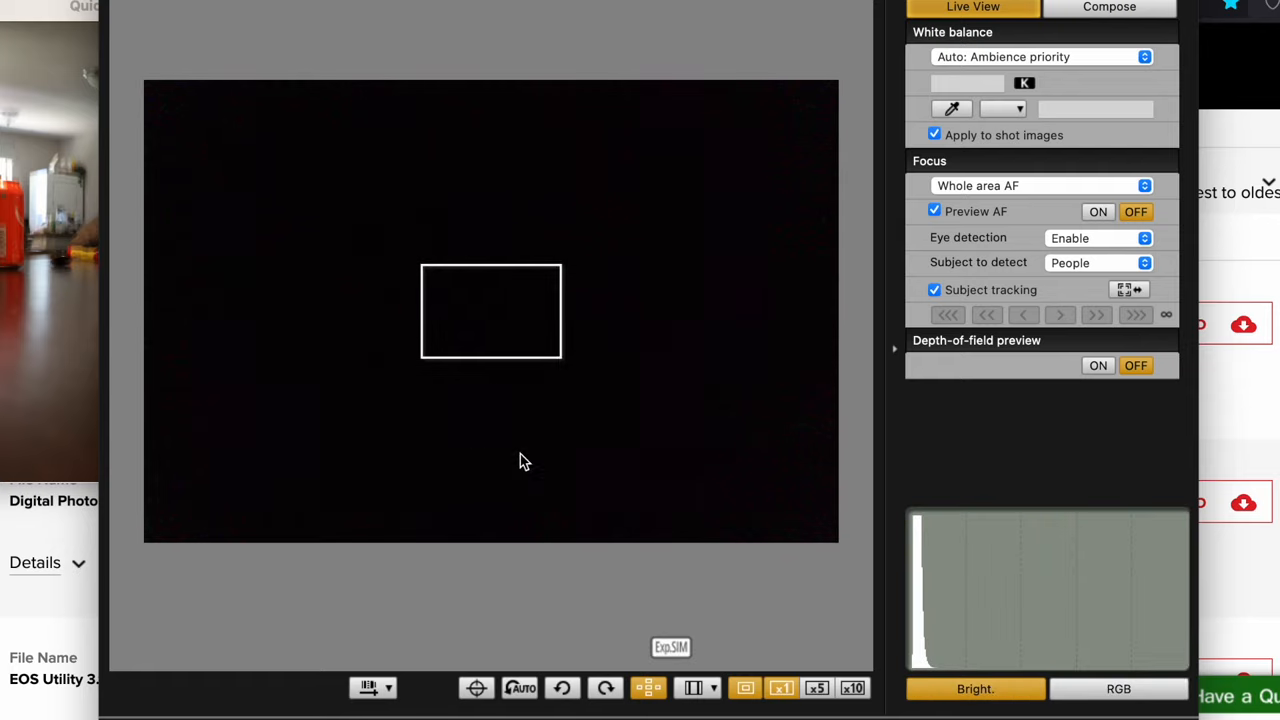
{"action": "mouse_move", "coordinate": [600, 344]}
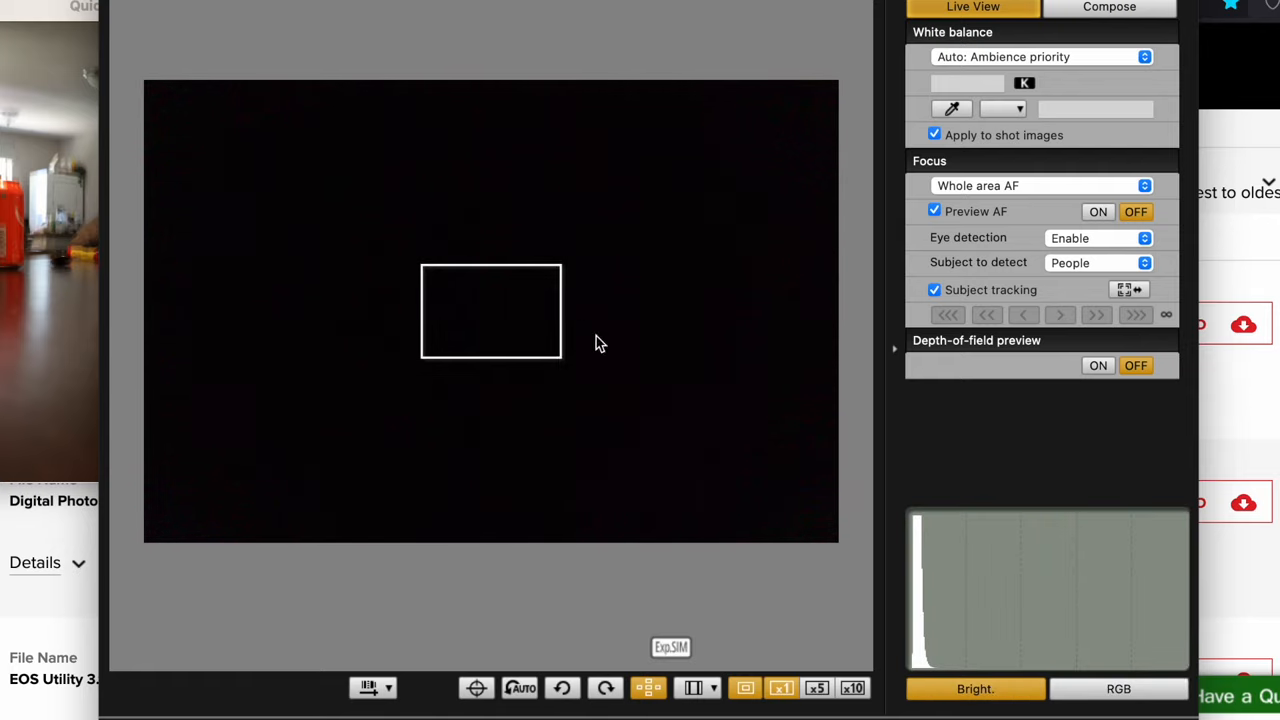
{"action": "mouse_move", "coordinate": [580, 290]}
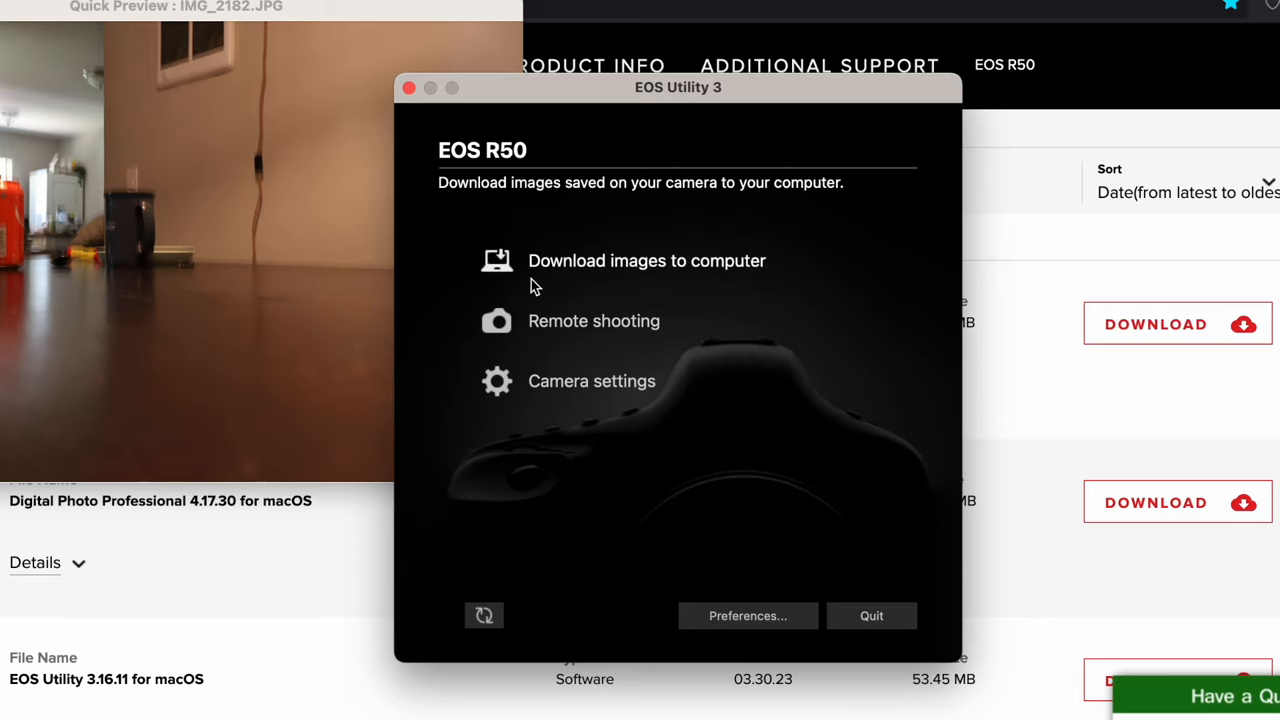
{"action": "mouse_move", "coordinate": [696, 282]}
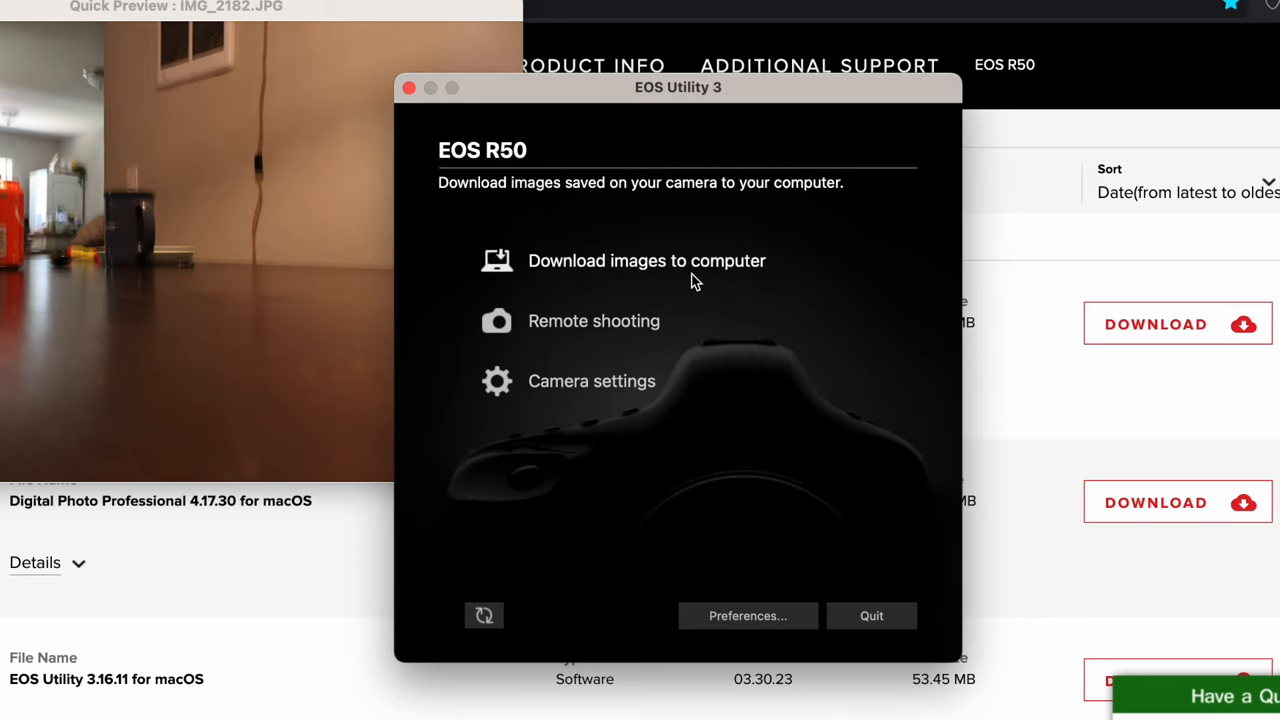
Go to Download images to computer and choose Select and download to browse the camera's files.
{"action": "left_click", "coordinate": [648, 260]}
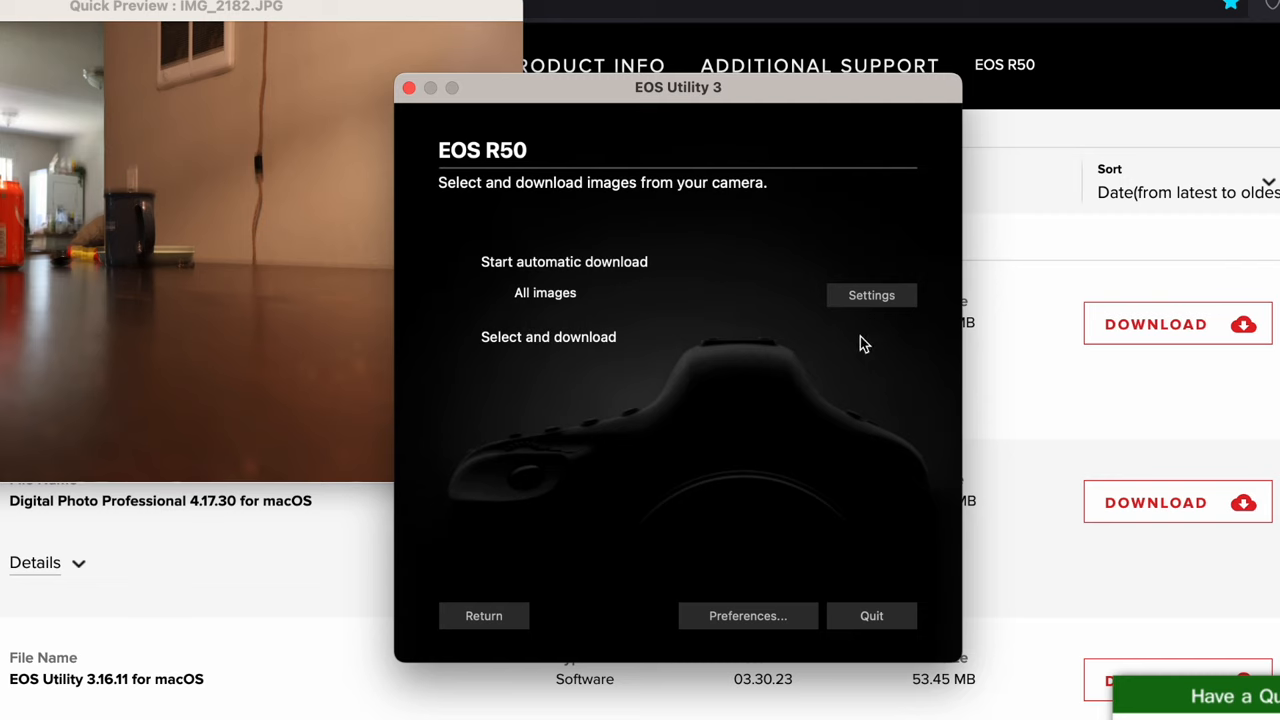
{"action": "left_click", "coordinate": [548, 336]}
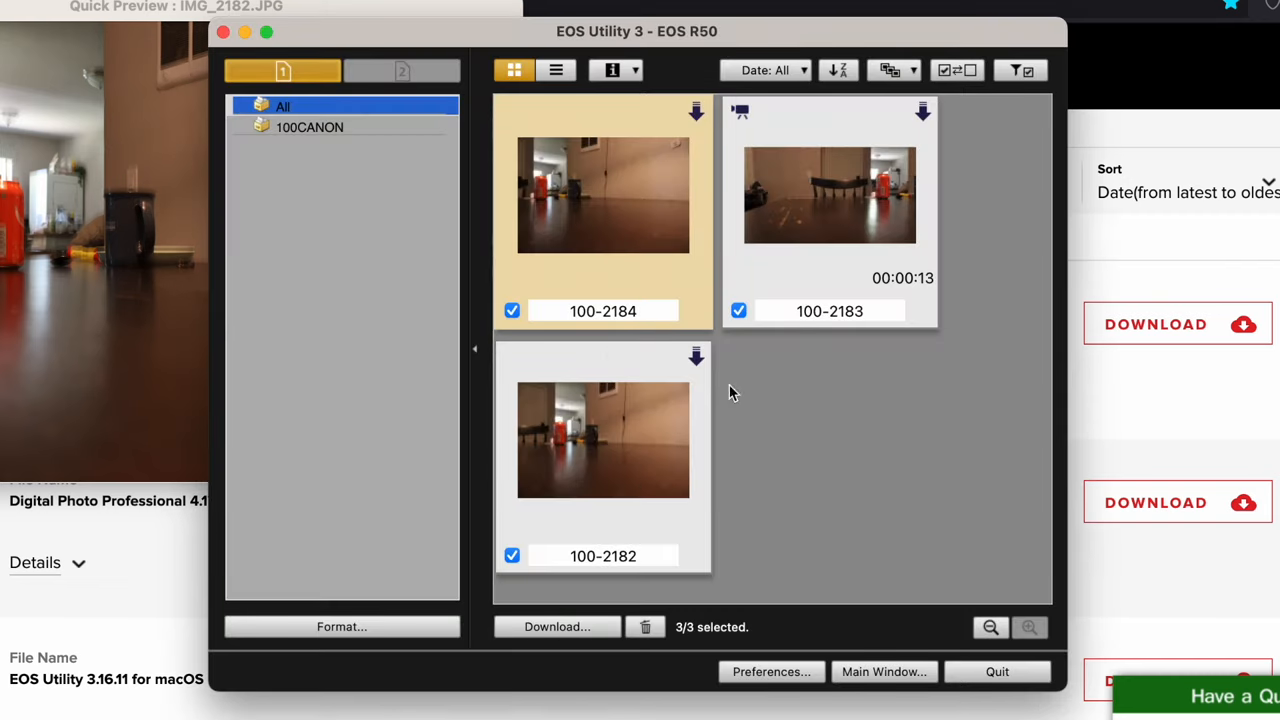
{"action": "mouse_move", "coordinate": [844, 192]}
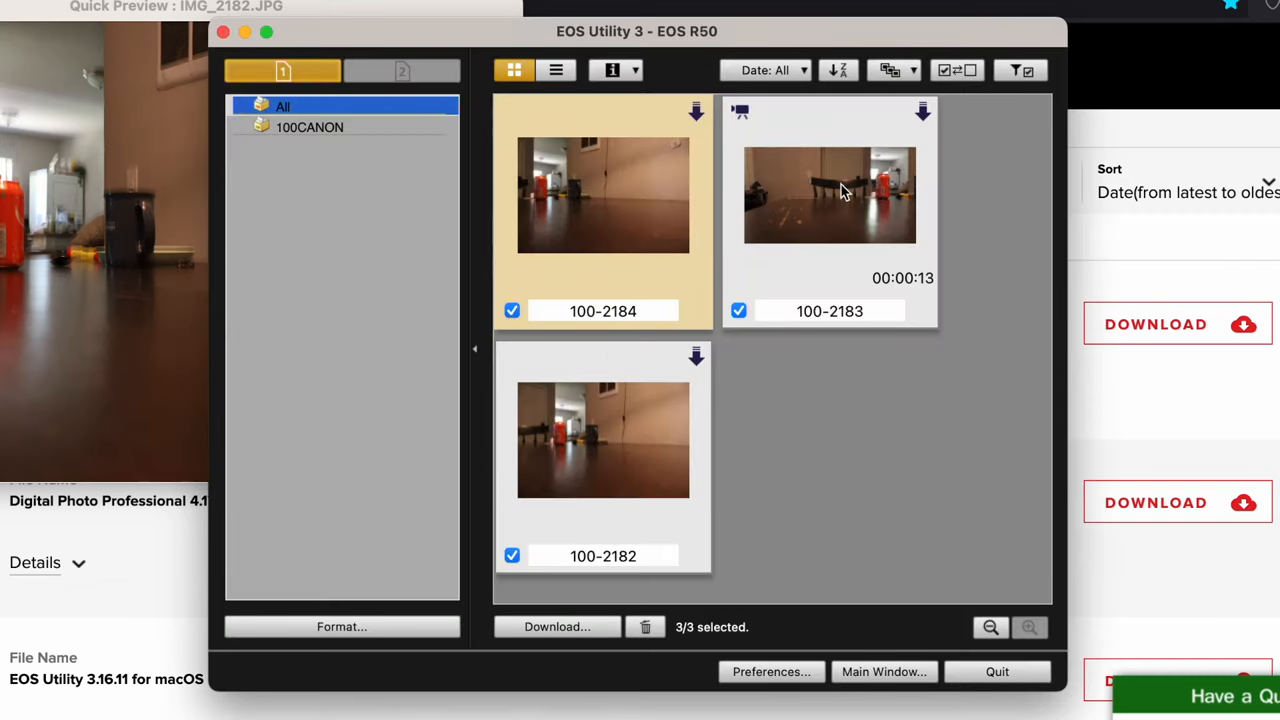